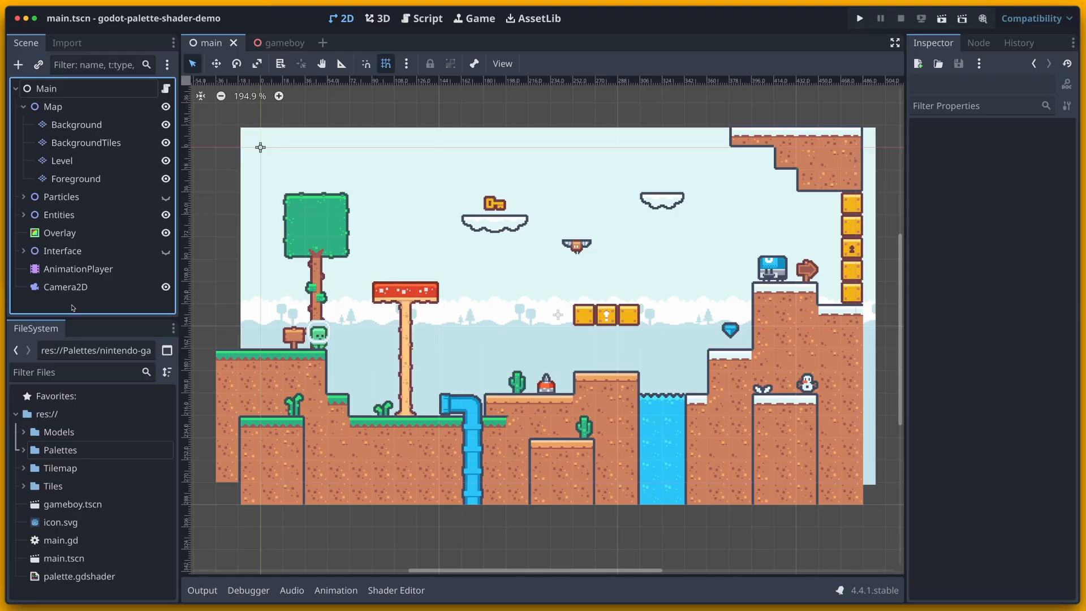
{"action": "mouse_move", "coordinate": [108, 309]}
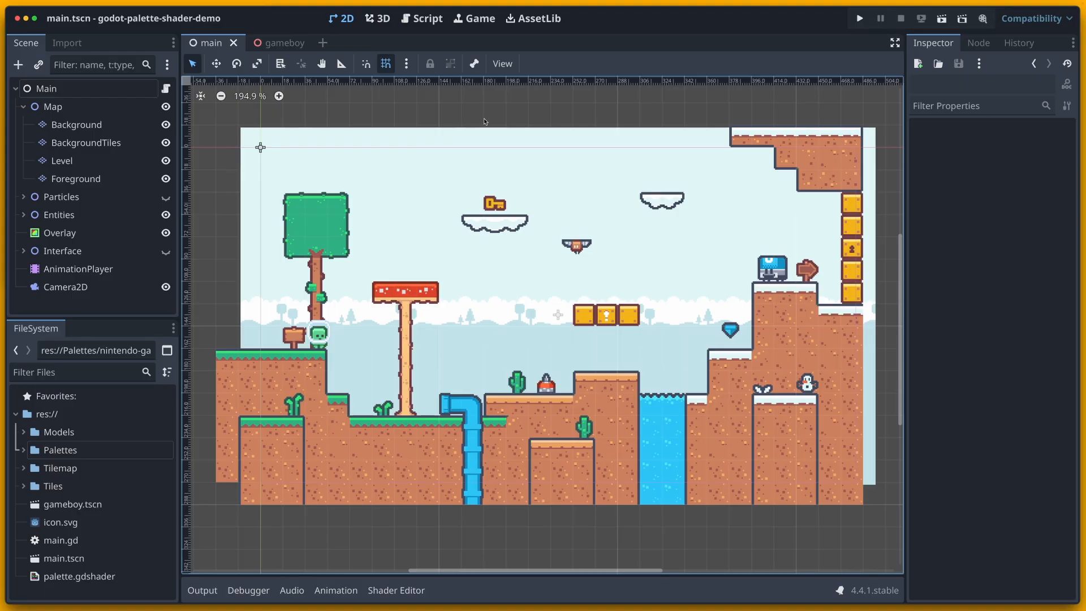
{"action": "mouse_move", "coordinate": [732, 184]}
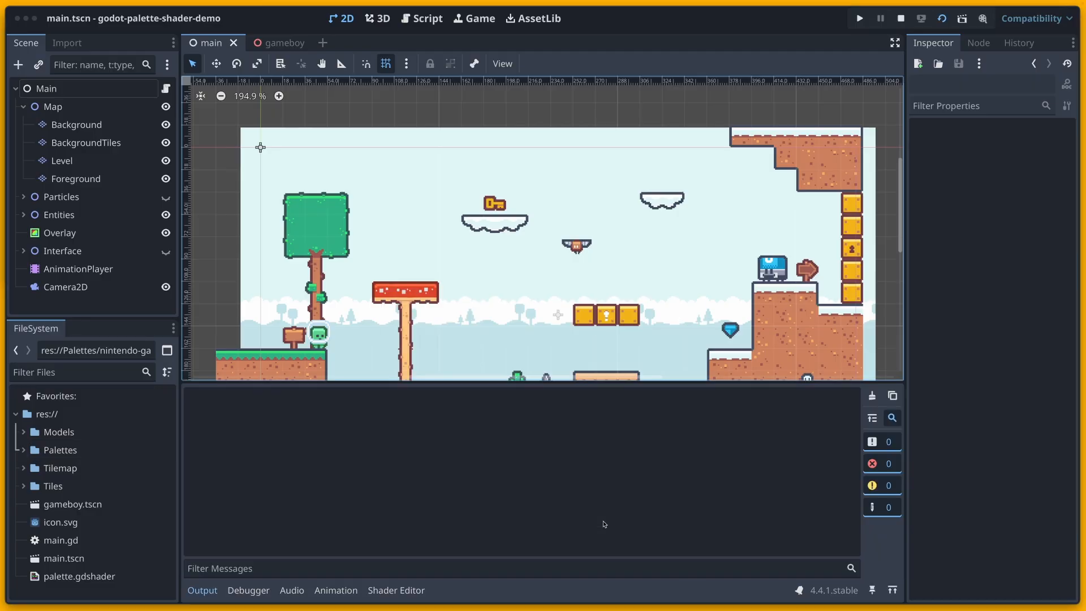
Run the level in its original colours, then stop the game to return to the editor.
{"action": "left_click", "coordinate": [859, 17]}
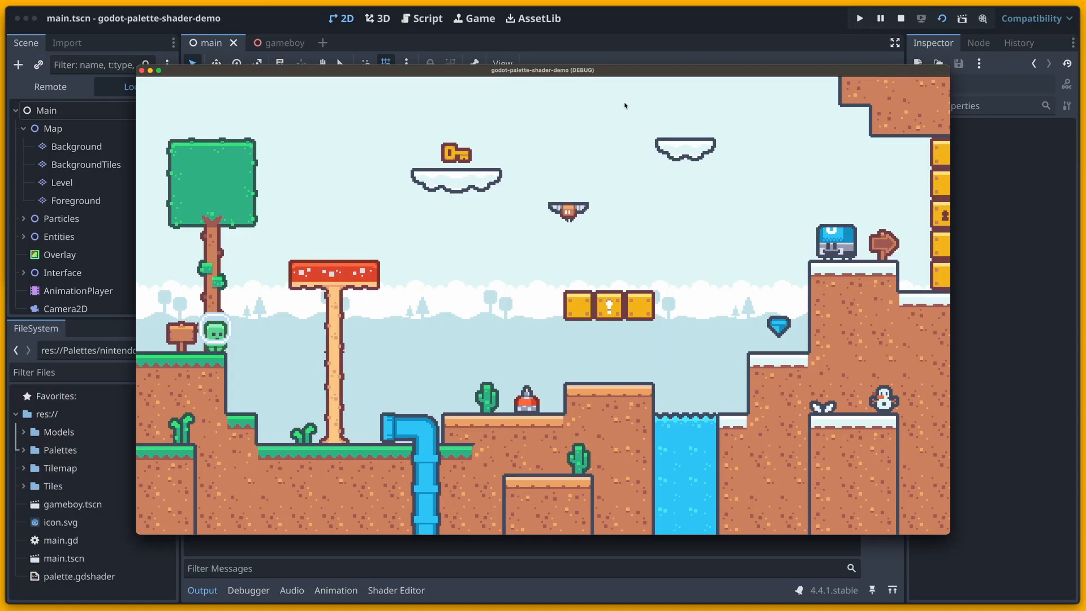
{"action": "mouse_move", "coordinate": [293, 114]}
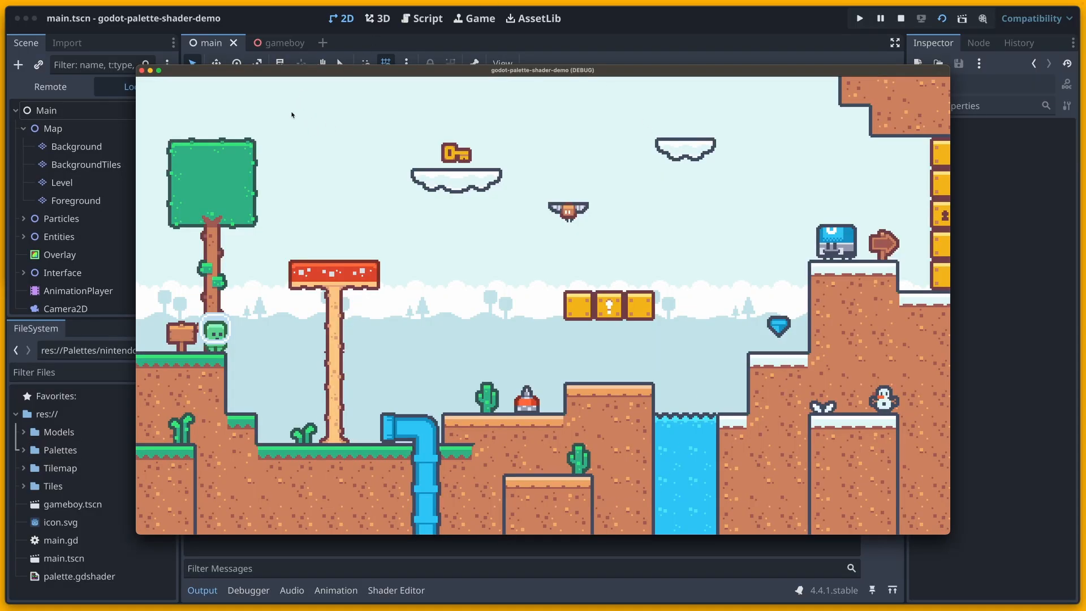
{"action": "mouse_move", "coordinate": [225, 94]}
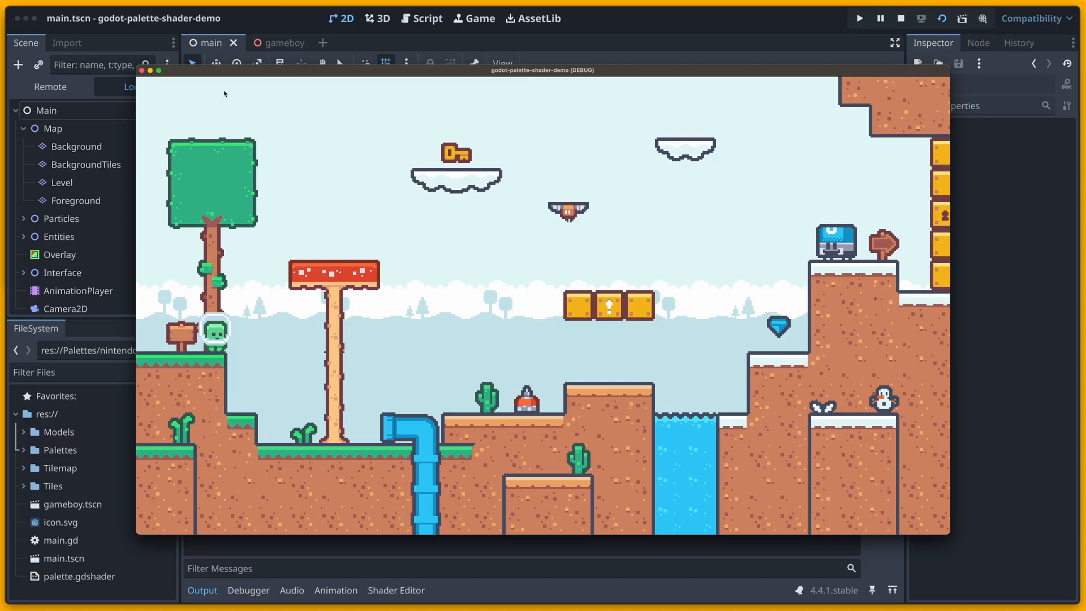
{"action": "mouse_move", "coordinate": [226, 101]}
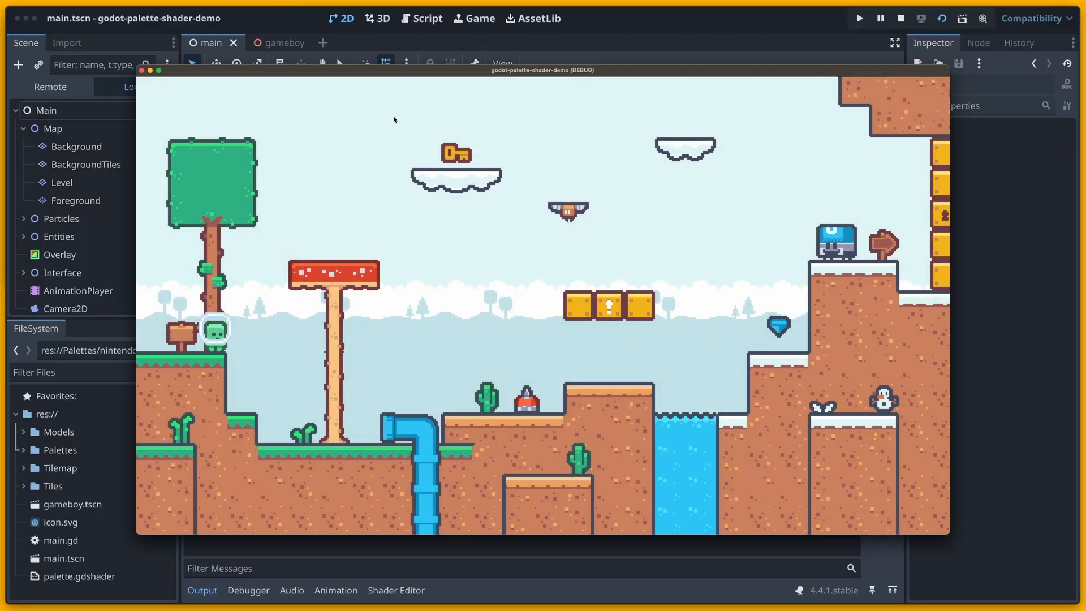
{"action": "mouse_move", "coordinate": [356, 73]}
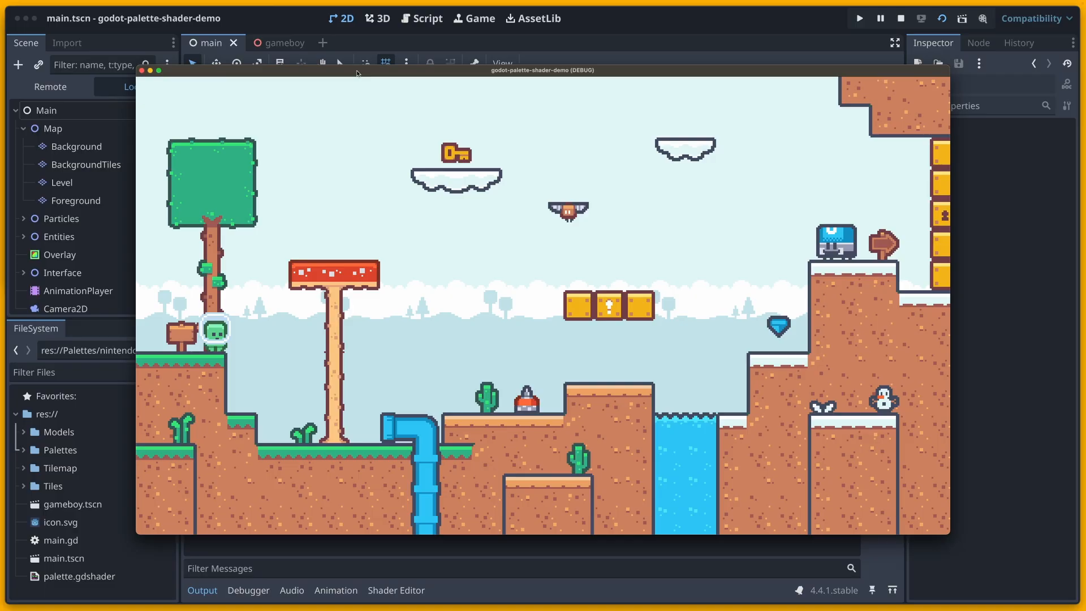
{"action": "left_click", "coordinate": [897, 18]}
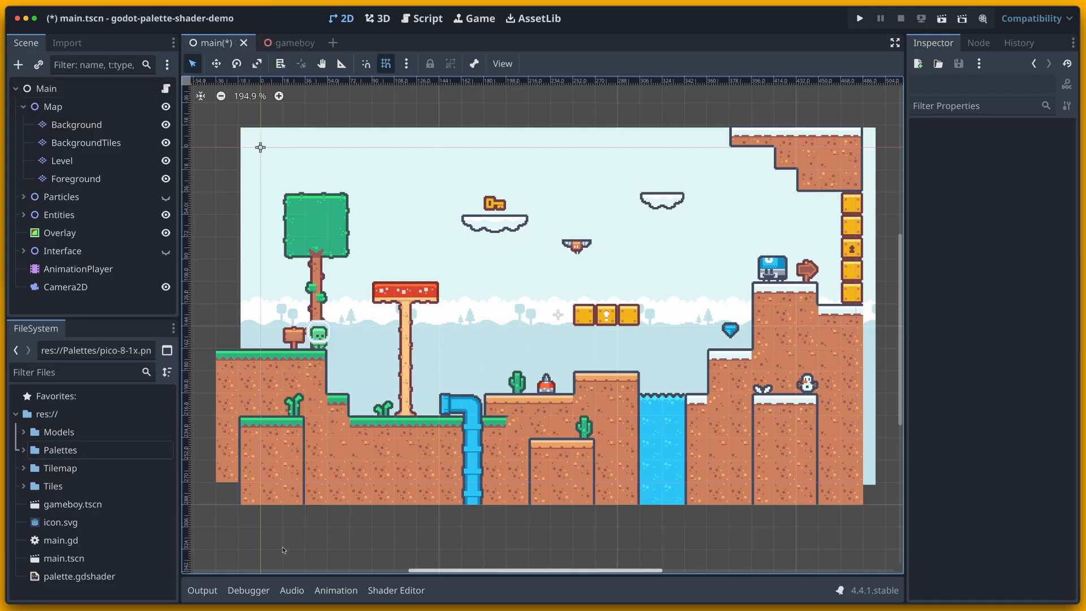
Add a Full Rect ColorRect under Main with a new ShaderMaterial loading palette.gdshader.
{"action": "left_click", "coordinate": [53, 106]}
{"action": "type", "text": "colore"}
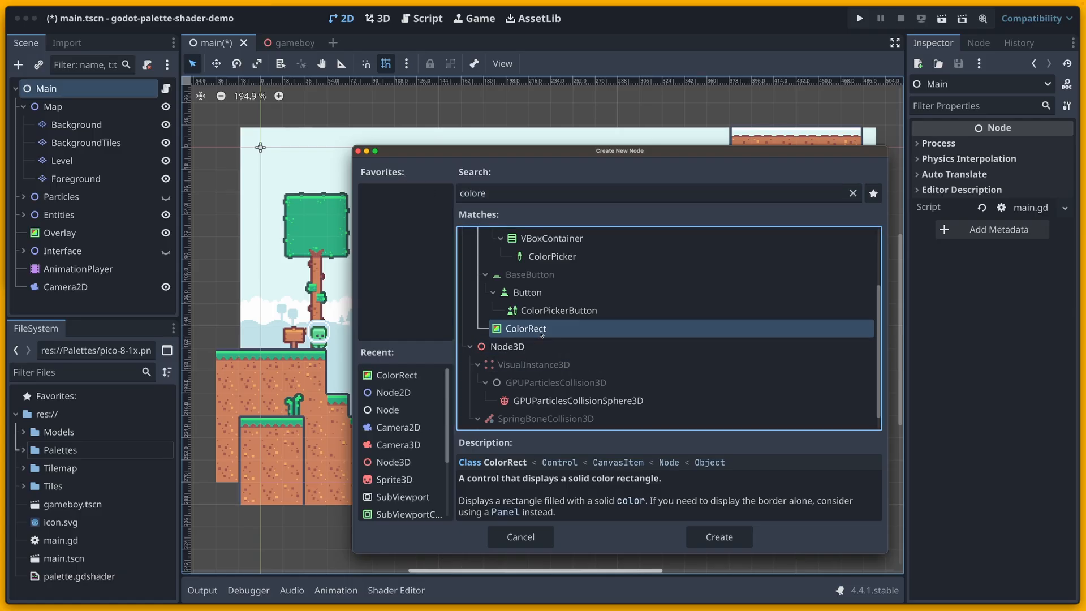
{"action": "left_click", "coordinate": [718, 537]}
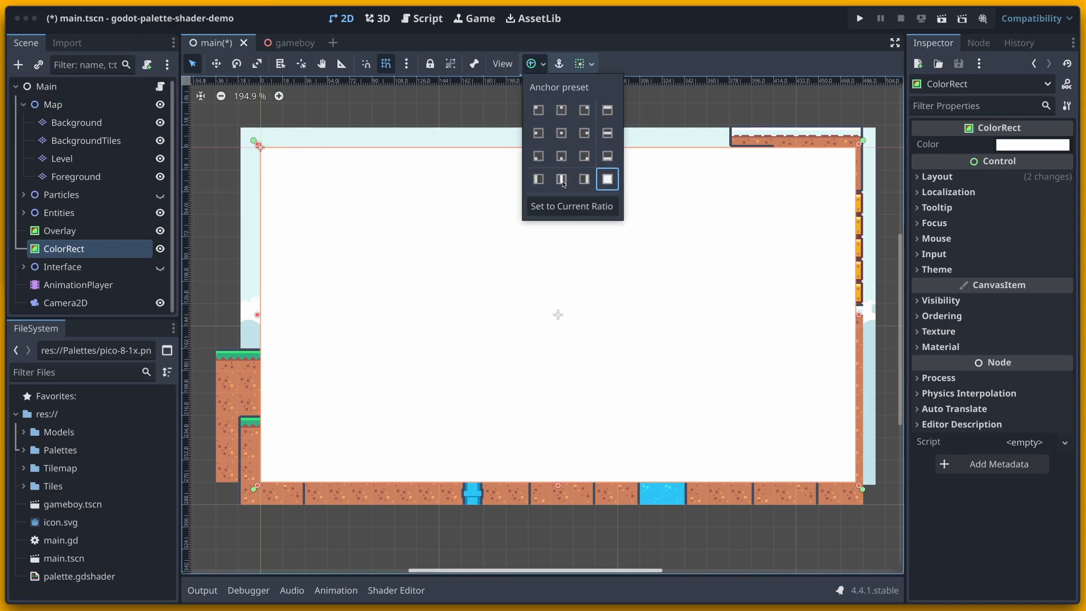
{"action": "left_click", "coordinate": [607, 178]}
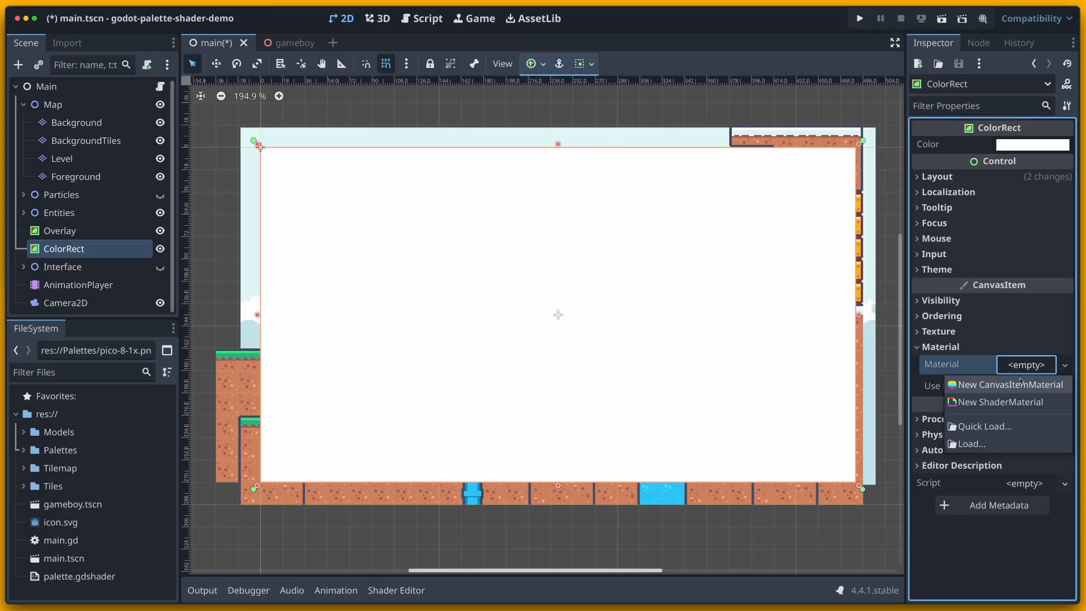
{"action": "left_click", "coordinate": [1000, 402]}
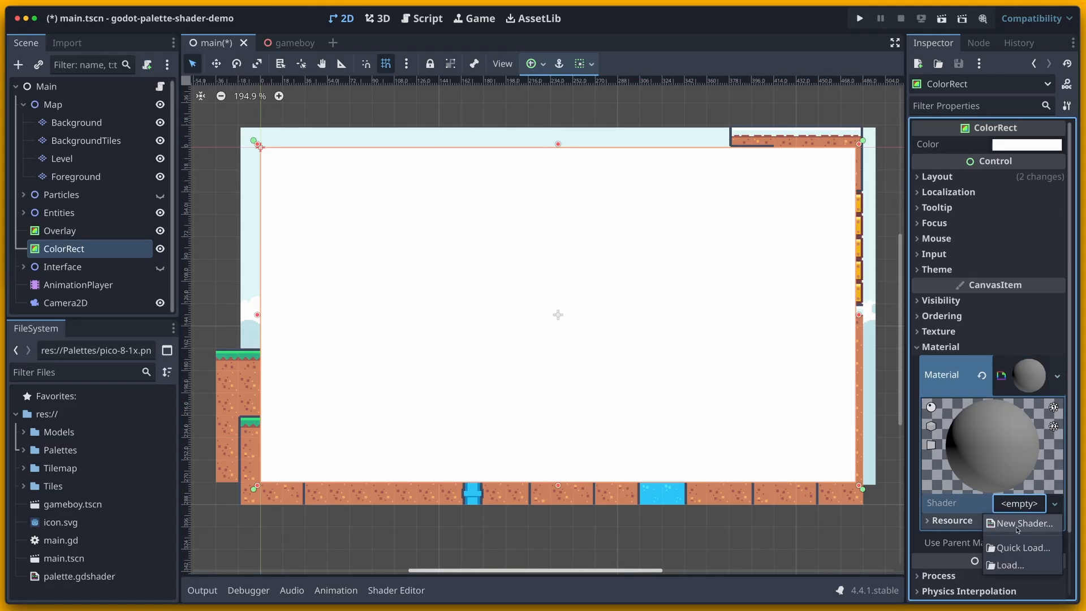
{"action": "left_click", "coordinate": [1008, 565]}
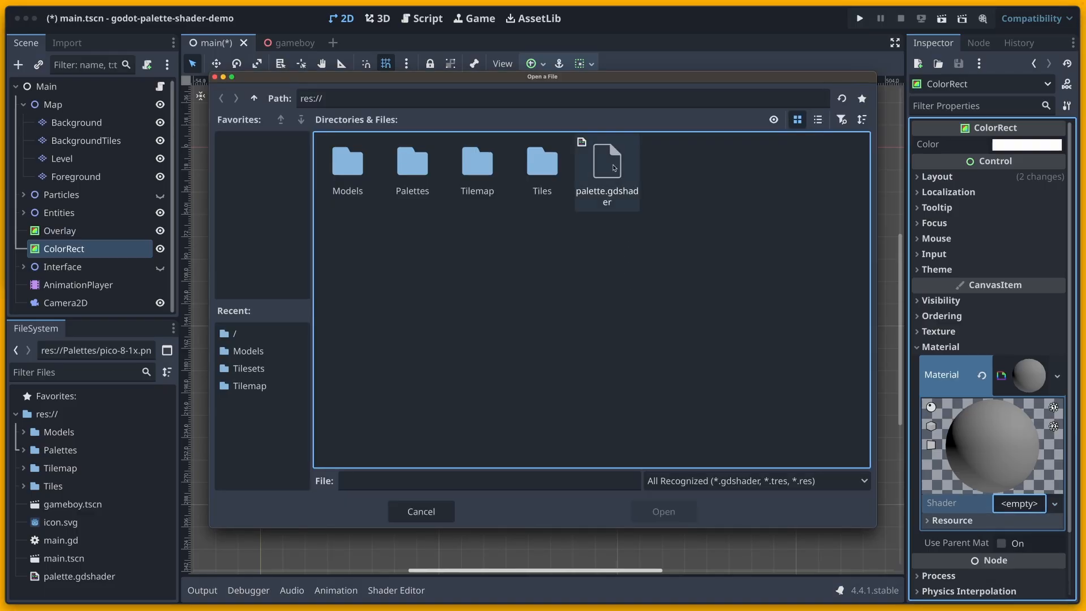
{"action": "double_click", "coordinate": [607, 164]}
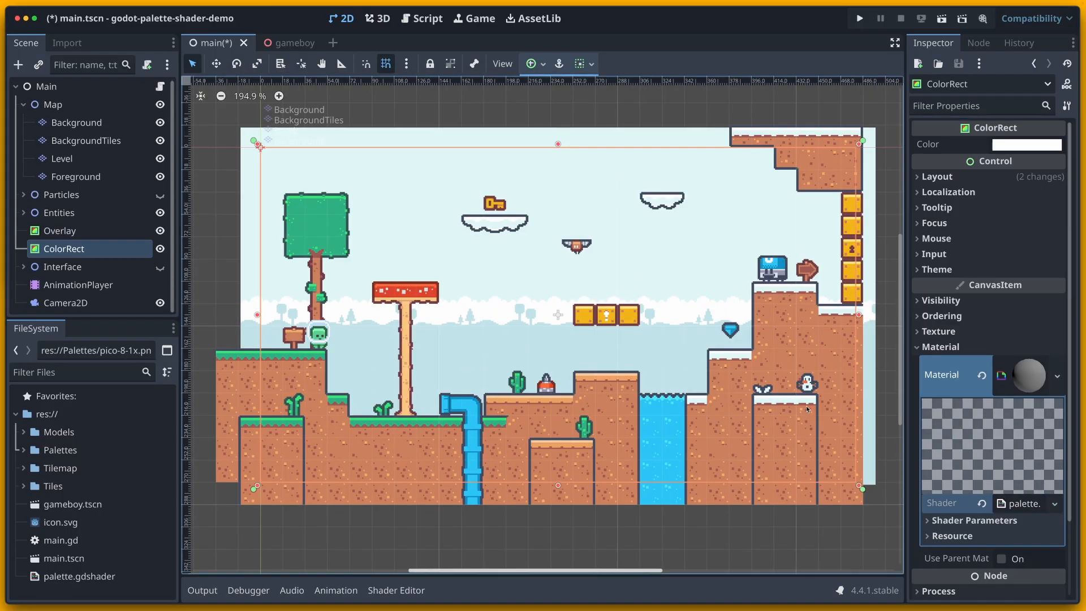
{"action": "mouse_move", "coordinate": [884, 553]}
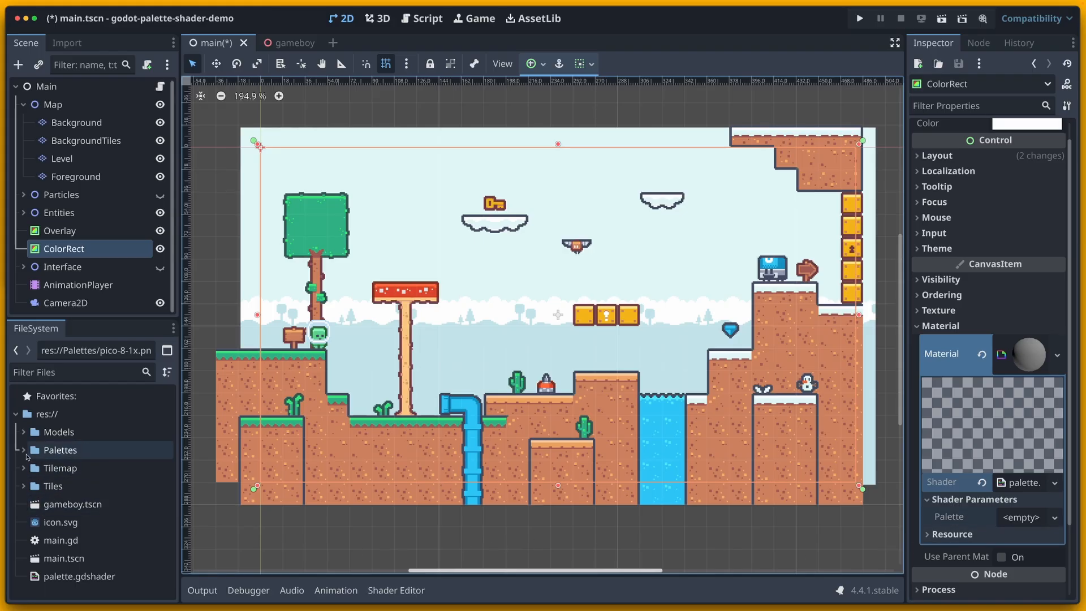
Expand the Palettes folder and put pico-8-1x.png into the shader's Palette slot.
{"action": "left_click", "coordinate": [24, 449]}
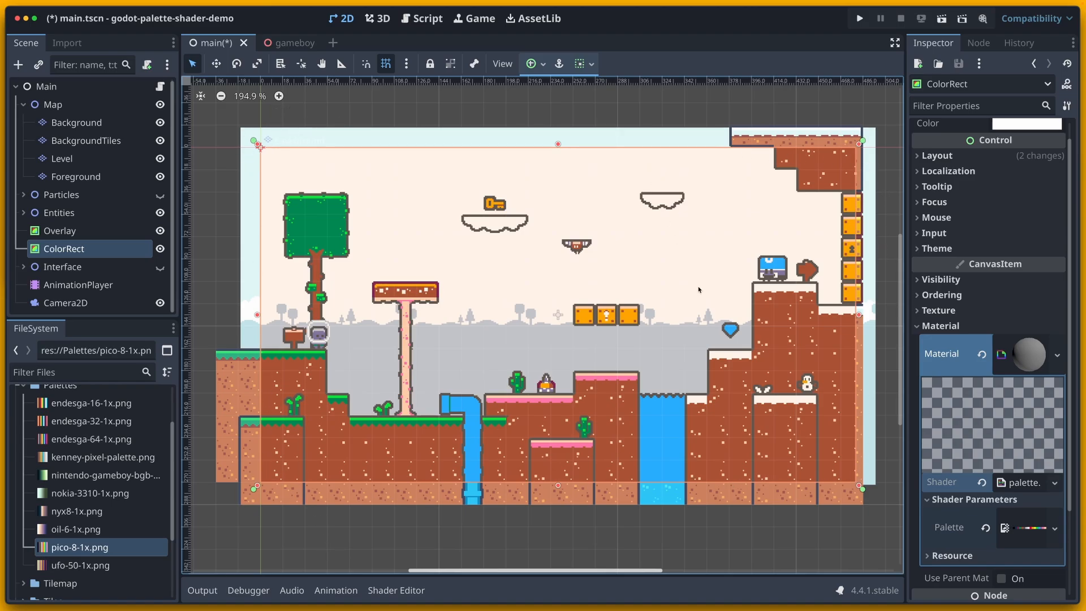
Run the project to preview the PICO-8 recolouring, then stop it.
{"action": "left_click", "coordinate": [859, 17]}
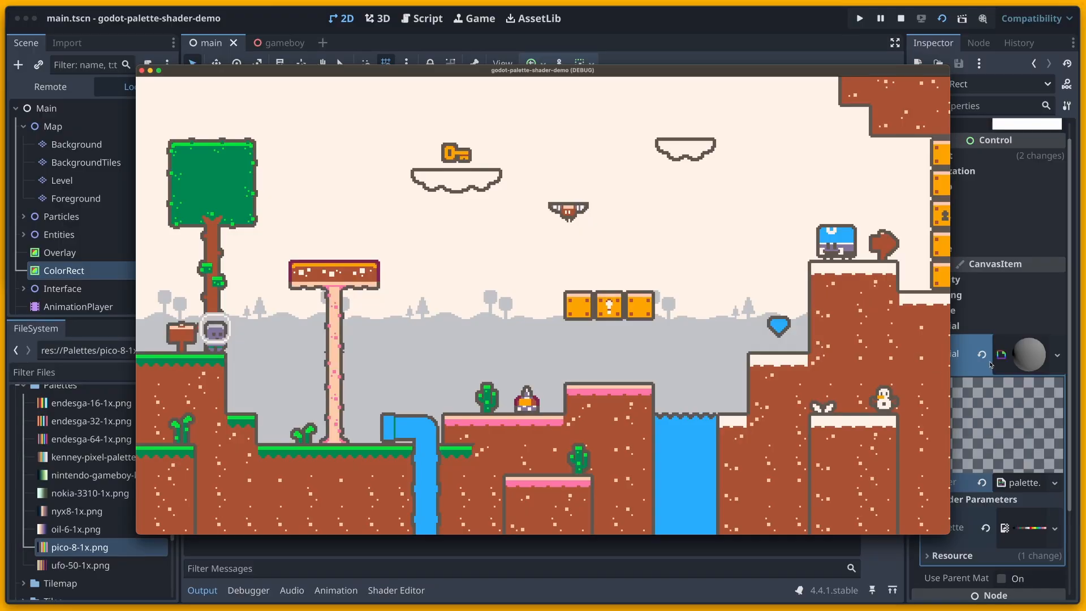
{"action": "mouse_move", "coordinate": [1008, 356]}
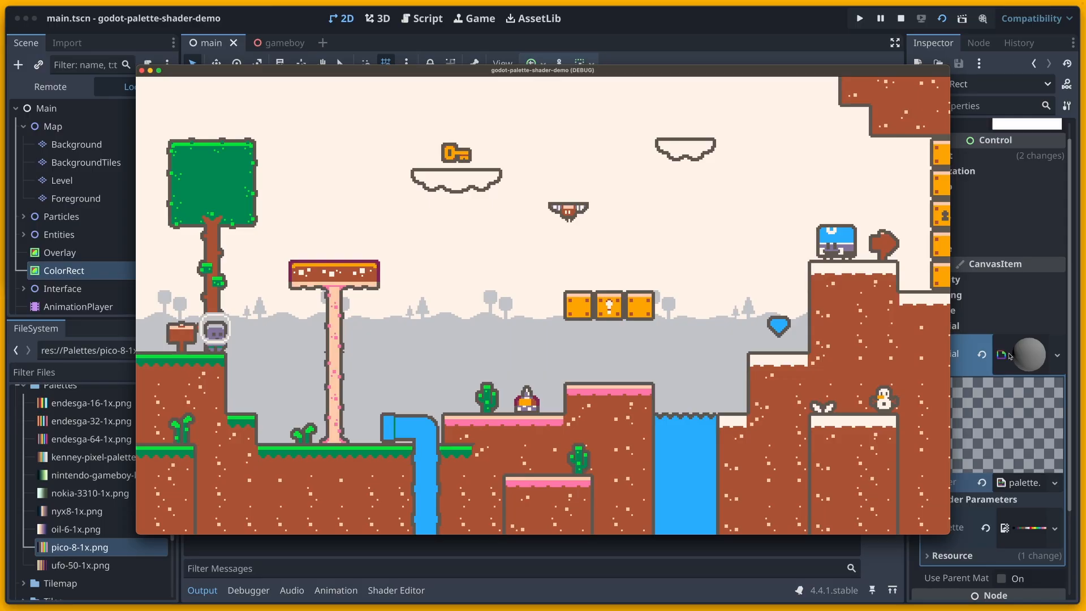
{"action": "mouse_move", "coordinate": [882, 320]}
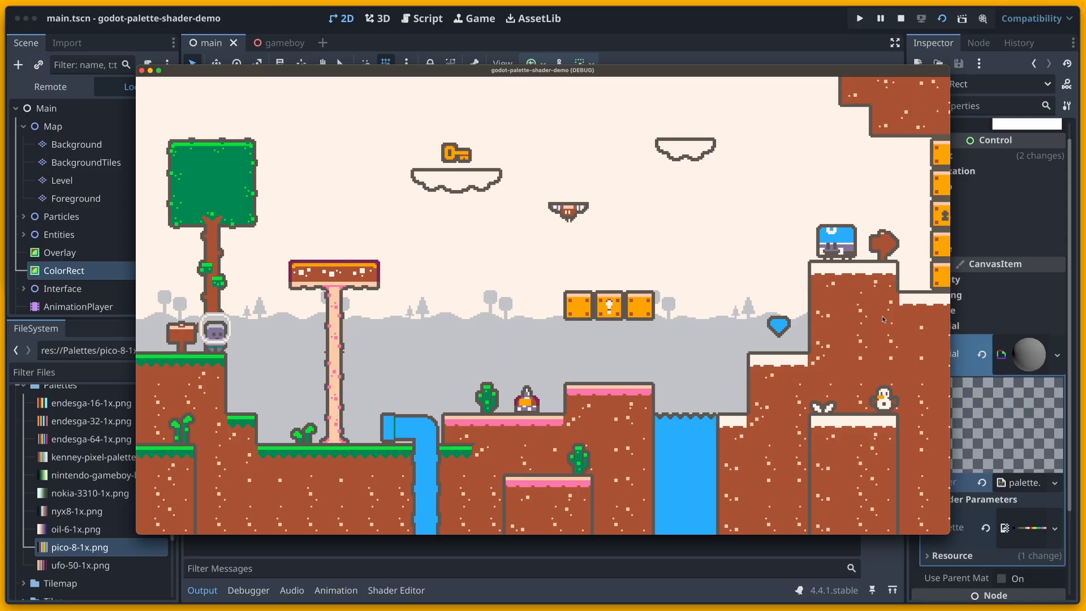
{"action": "left_click", "coordinate": [906, 18]}
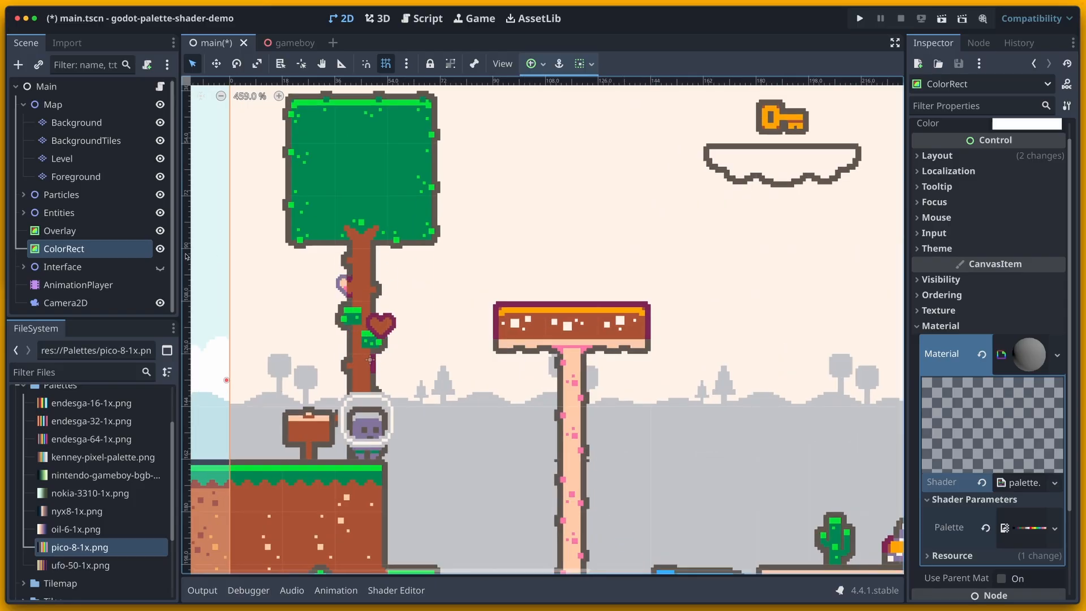
Rename the ColorRect to 'Palette Shader', then run and stop the level again.
{"action": "double_click", "coordinate": [64, 248]}
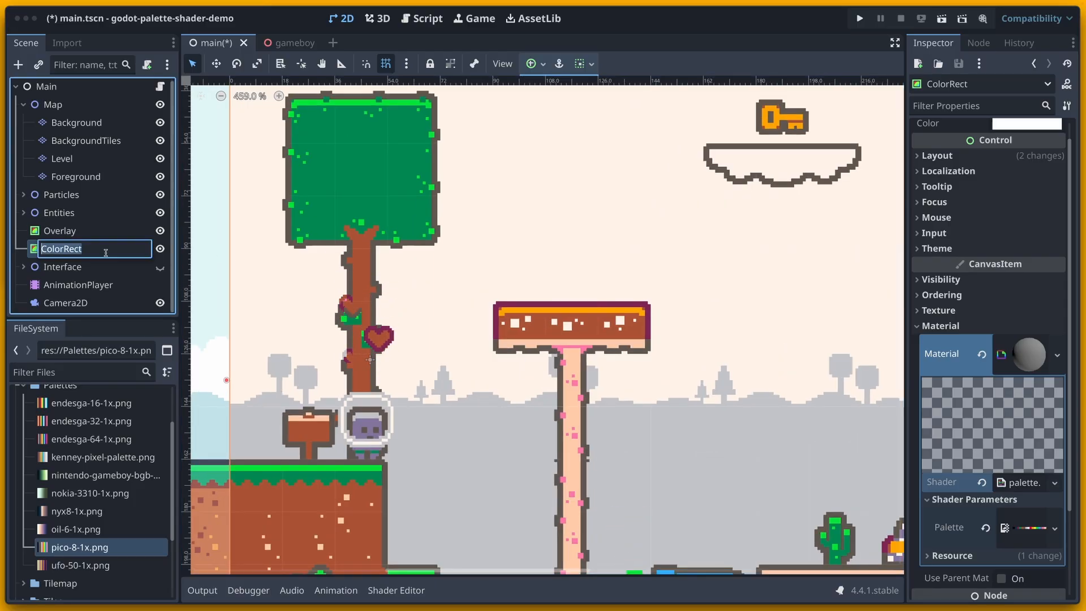
{"action": "type", "text": "Palette Shader"}
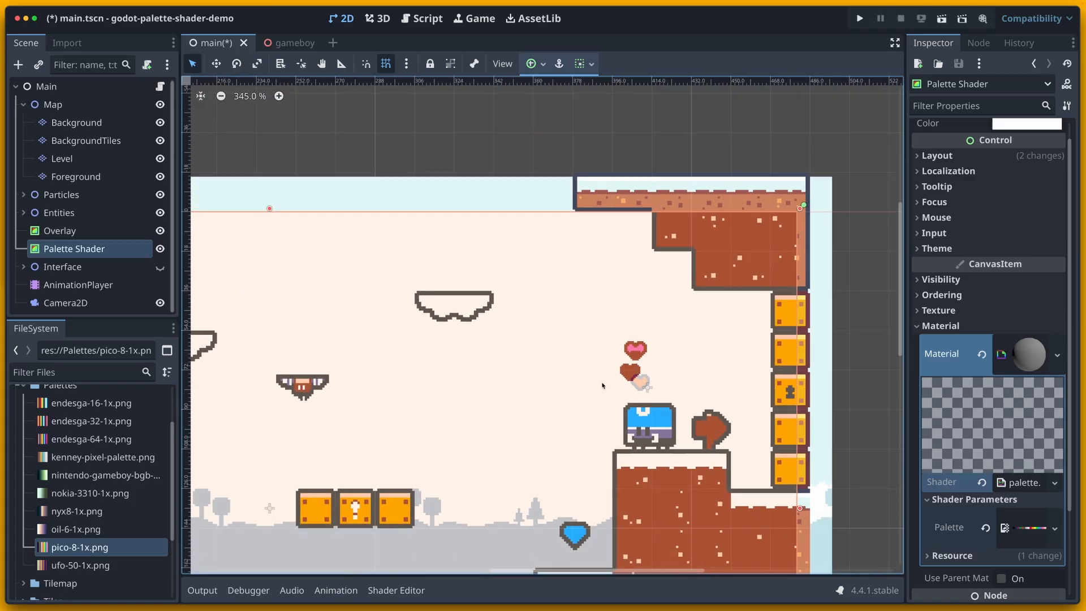
{"action": "scroll", "scroll_direction": "down", "scroll_amount": 3}
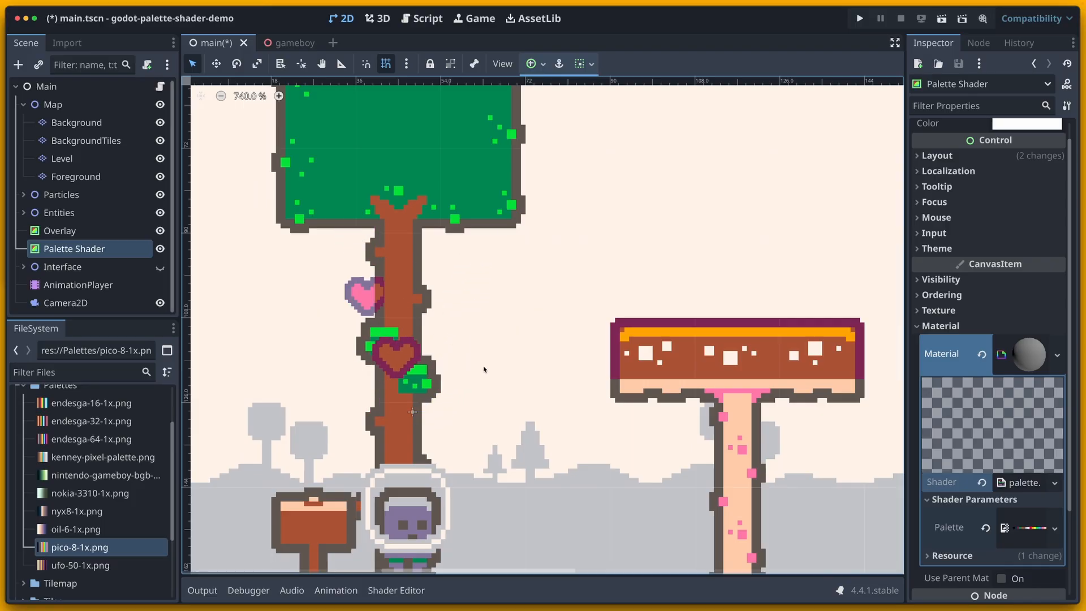
{"action": "left_click", "coordinate": [859, 18]}
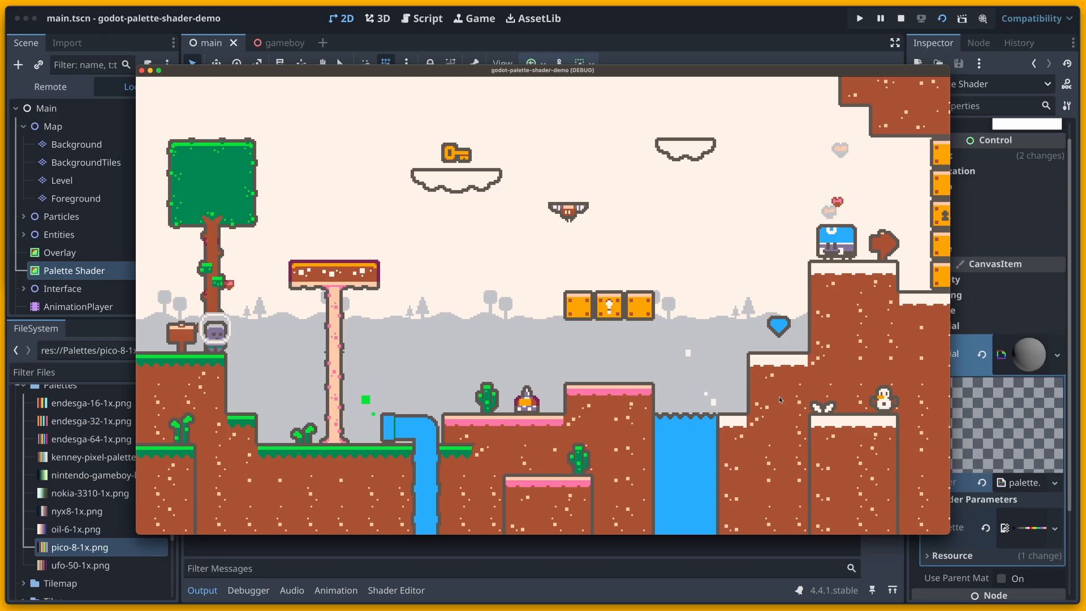
{"action": "left_click", "coordinate": [899, 18]}
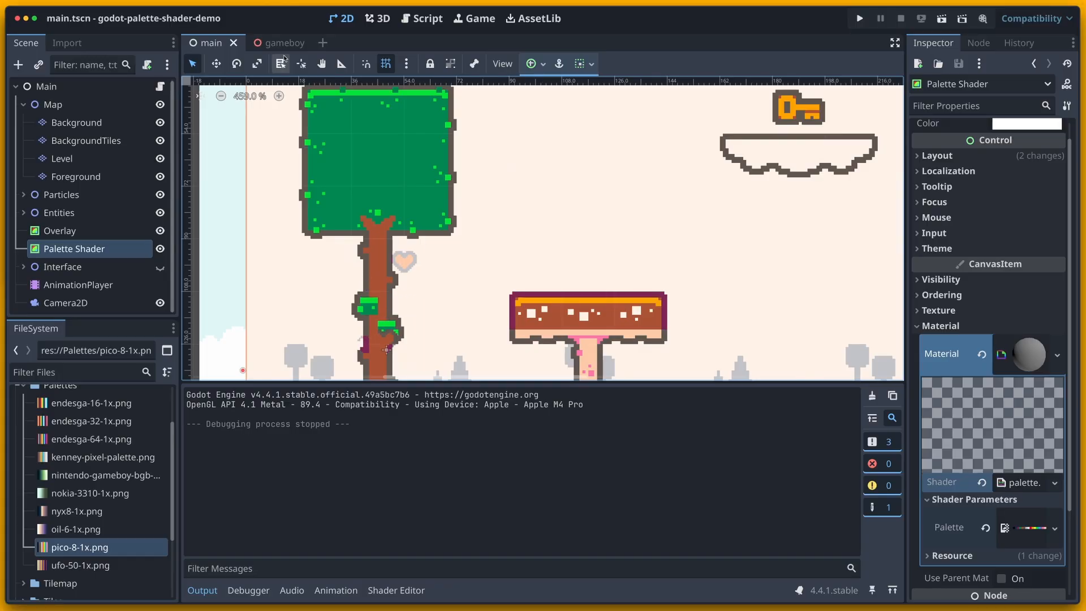
In the gameboy scene, set the screen shader's Palette to the Nintendo Game Boy image.
{"action": "left_click", "coordinate": [281, 43]}
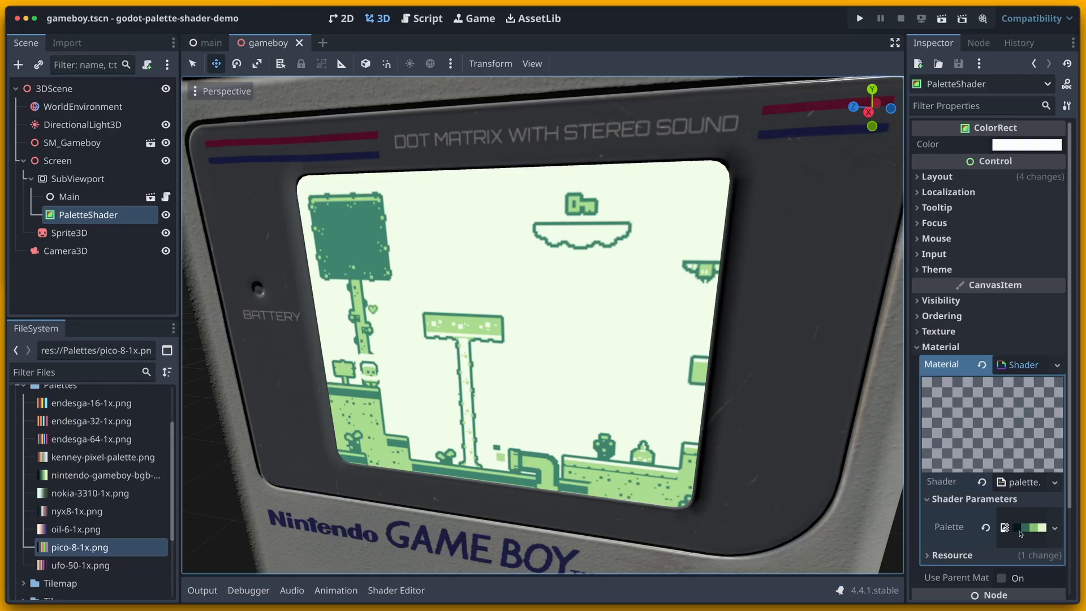
{"action": "left_click_drag", "start_coordinate": [79, 547], "coordinate": [789, 554]}
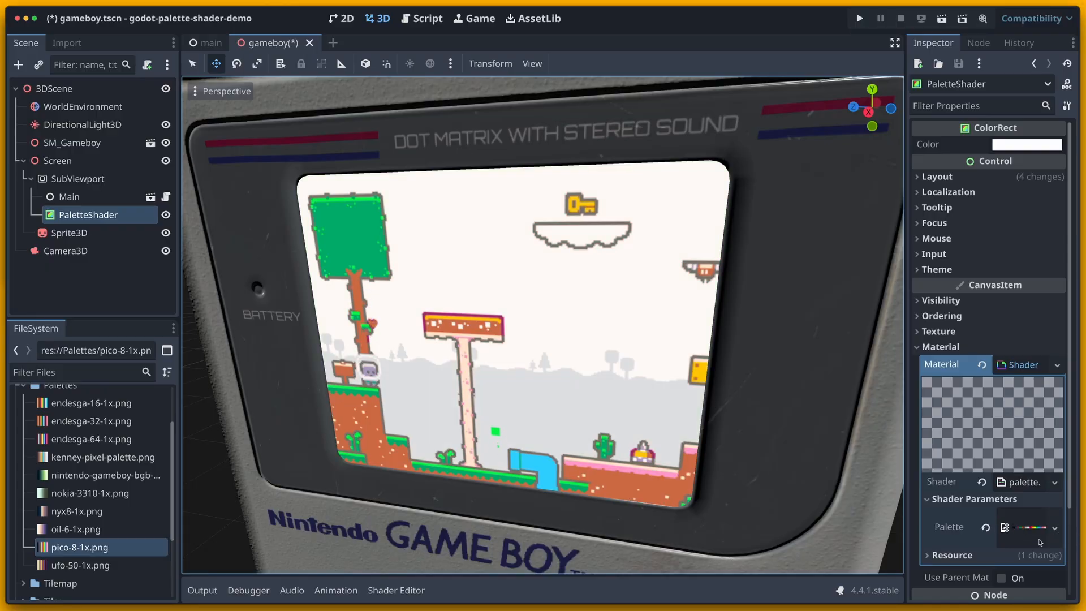
{"action": "mouse_move", "coordinate": [77, 511]}
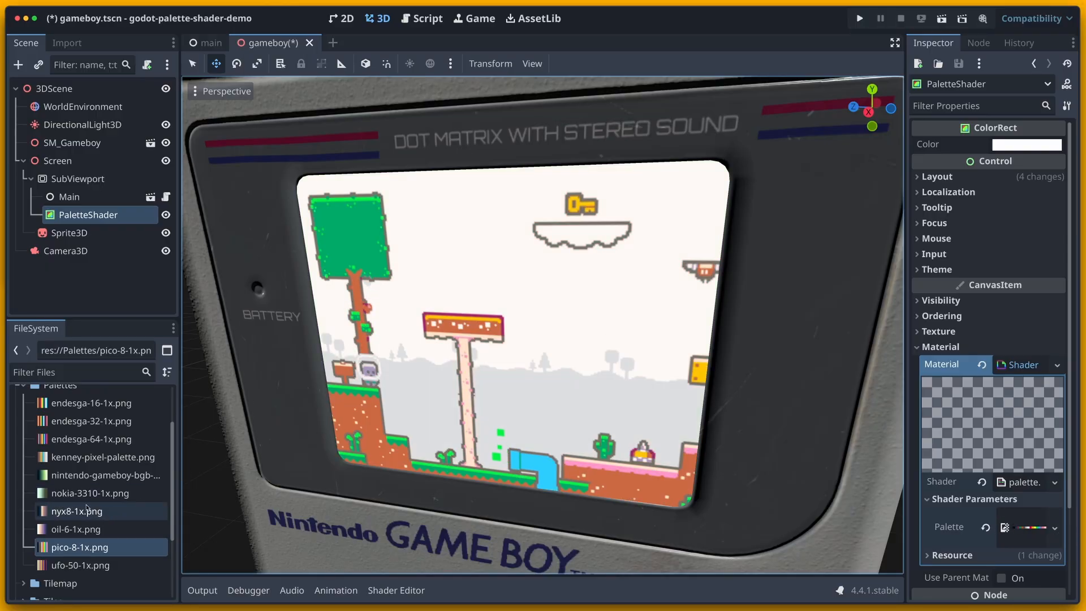
{"action": "left_click", "coordinate": [105, 474]}
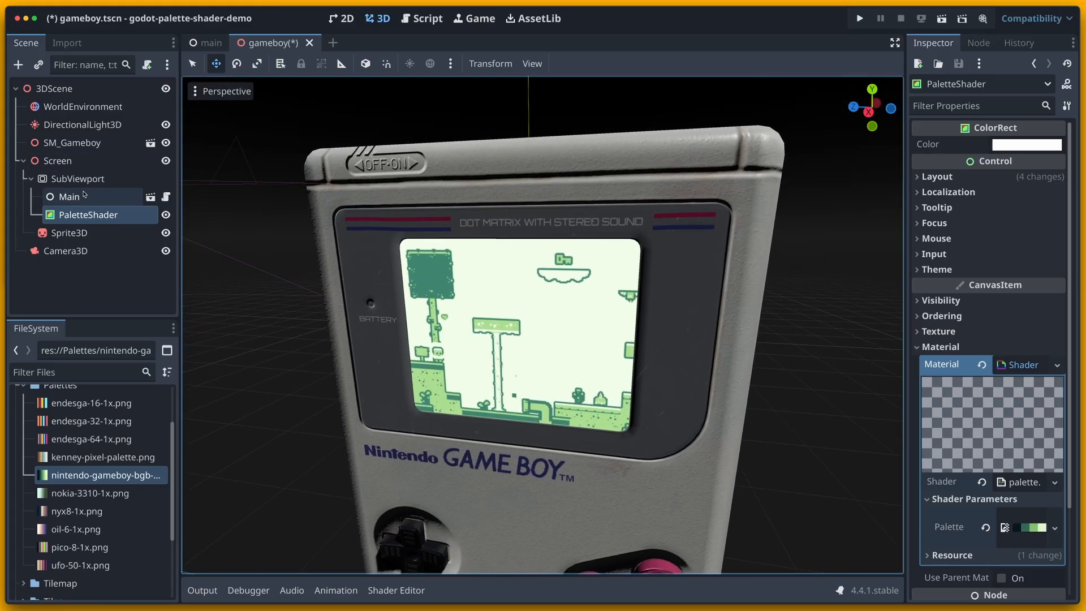
In the main level, move the Key node to just above the tall mushroom platform.
{"action": "left_click", "coordinate": [207, 42]}
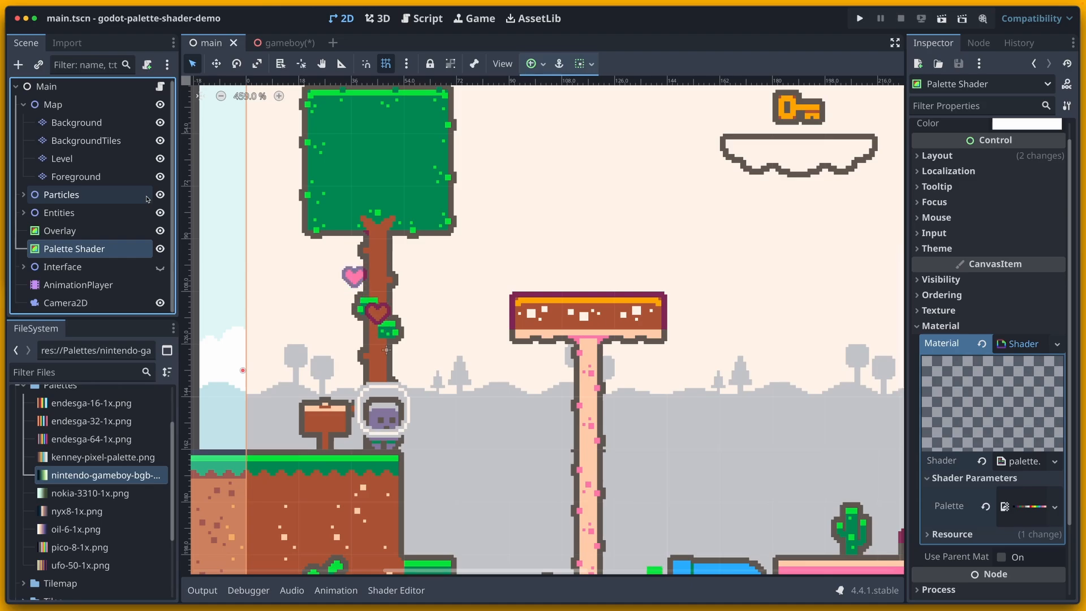
{"action": "scroll", "scroll_direction": "down", "scroll_amount": 3}
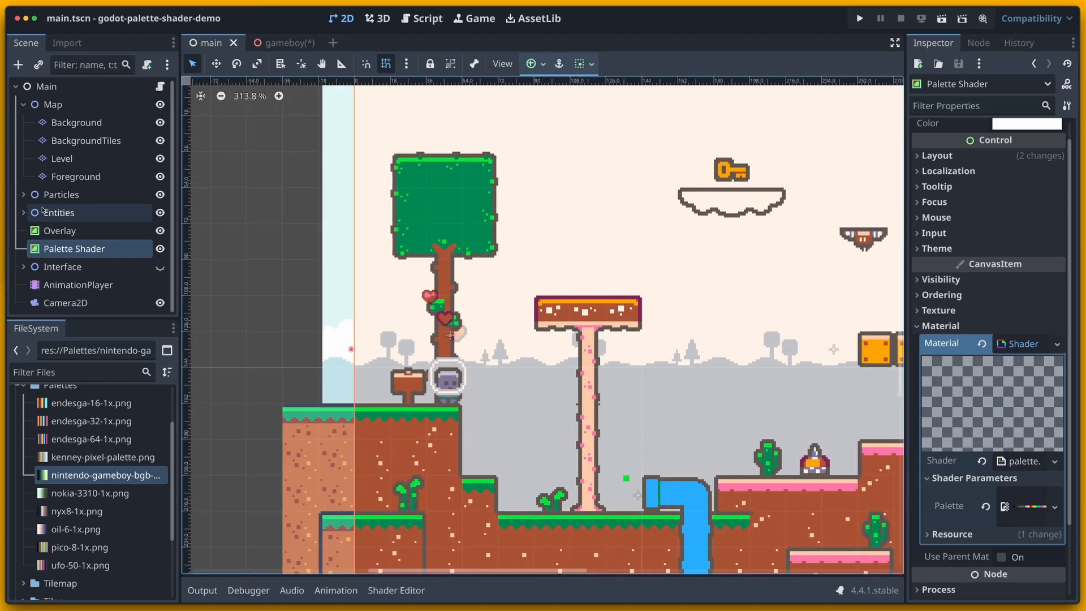
{"action": "left_click", "coordinate": [24, 212]}
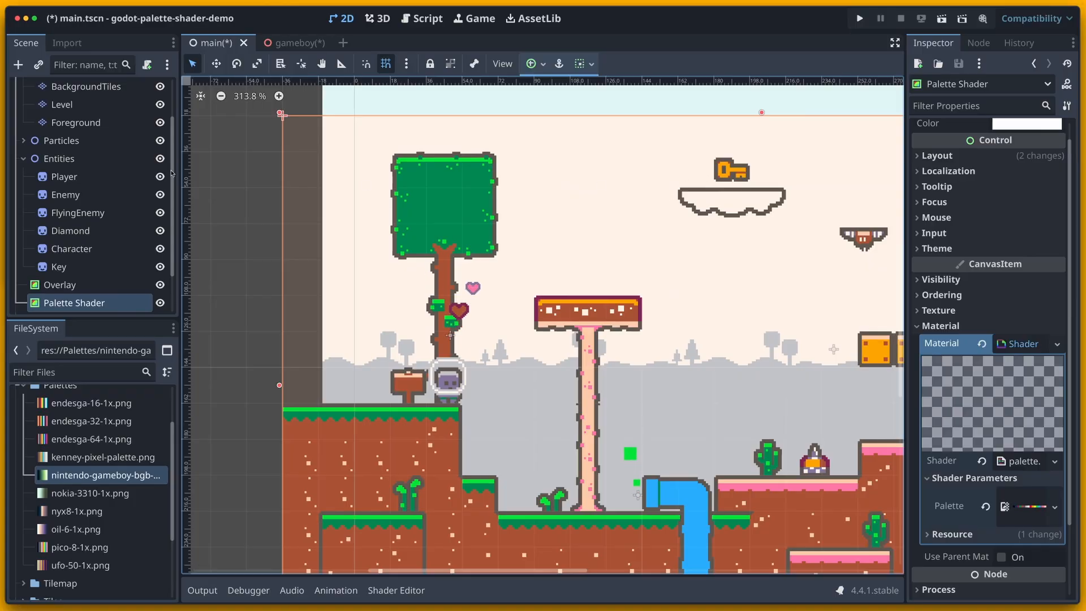
{"action": "left_click", "coordinate": [59, 266]}
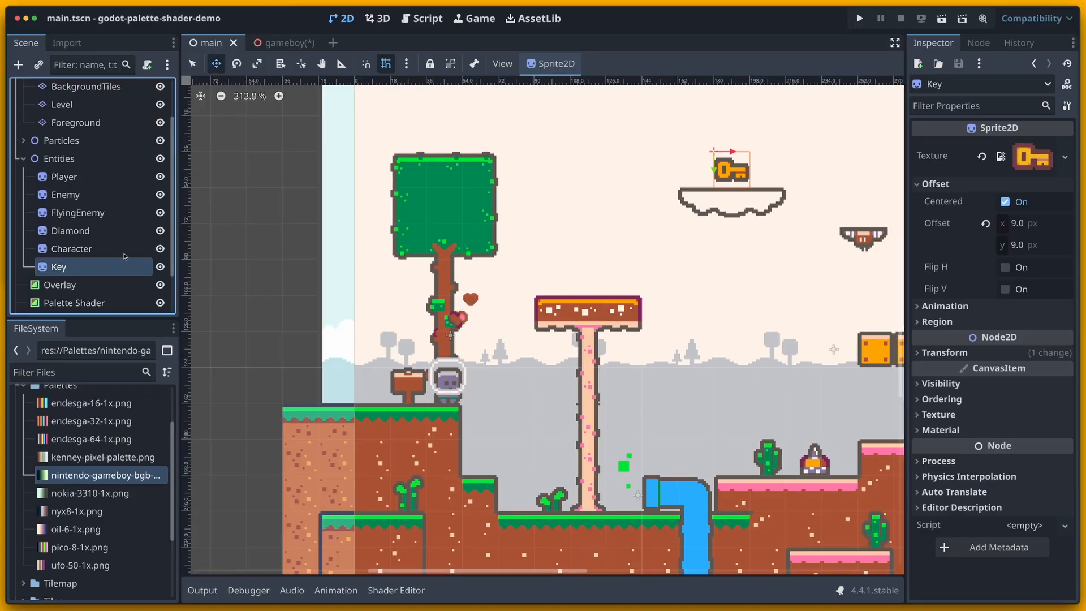
{"action": "left_click_drag", "start_coordinate": [725, 165], "coordinate": [587, 272]}
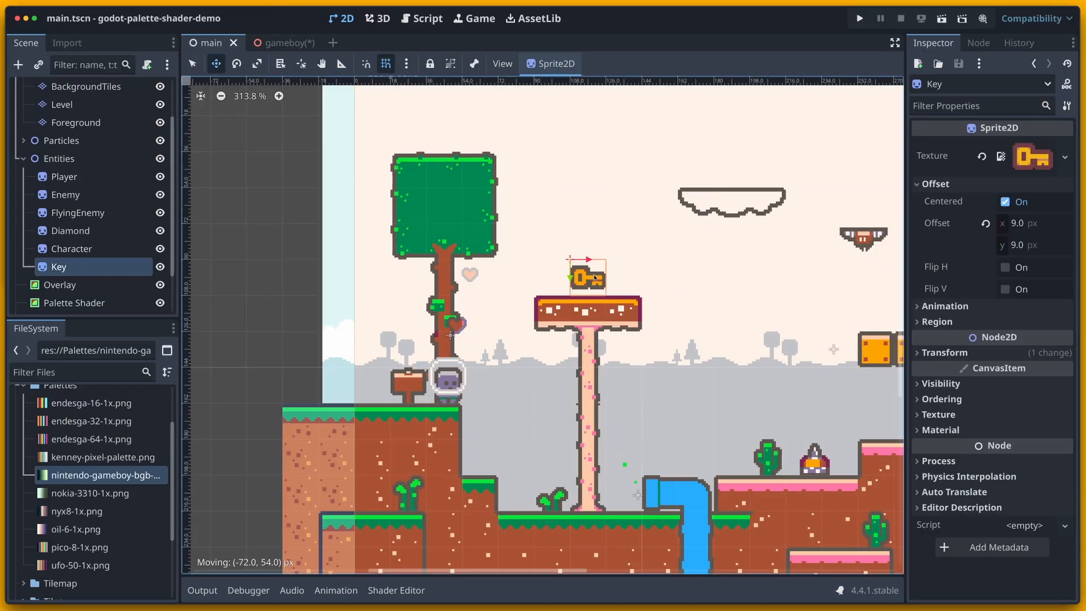
{"action": "left_click_drag", "start_coordinate": [589, 273], "coordinate": [587, 240]}
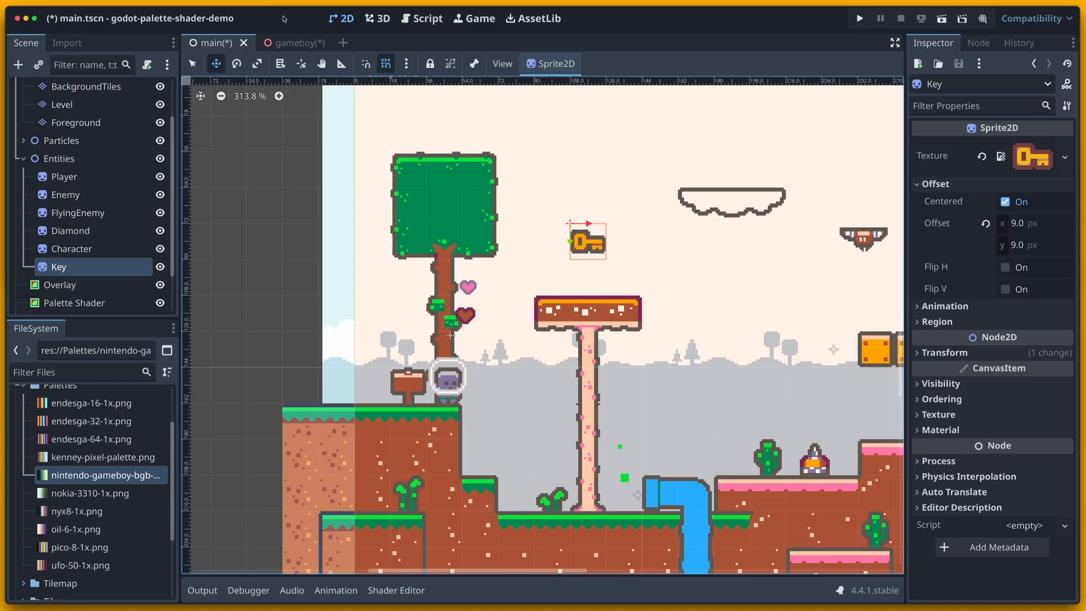
Return to the gameboy scene and view it in 3D.
{"action": "left_click", "coordinate": [290, 43]}
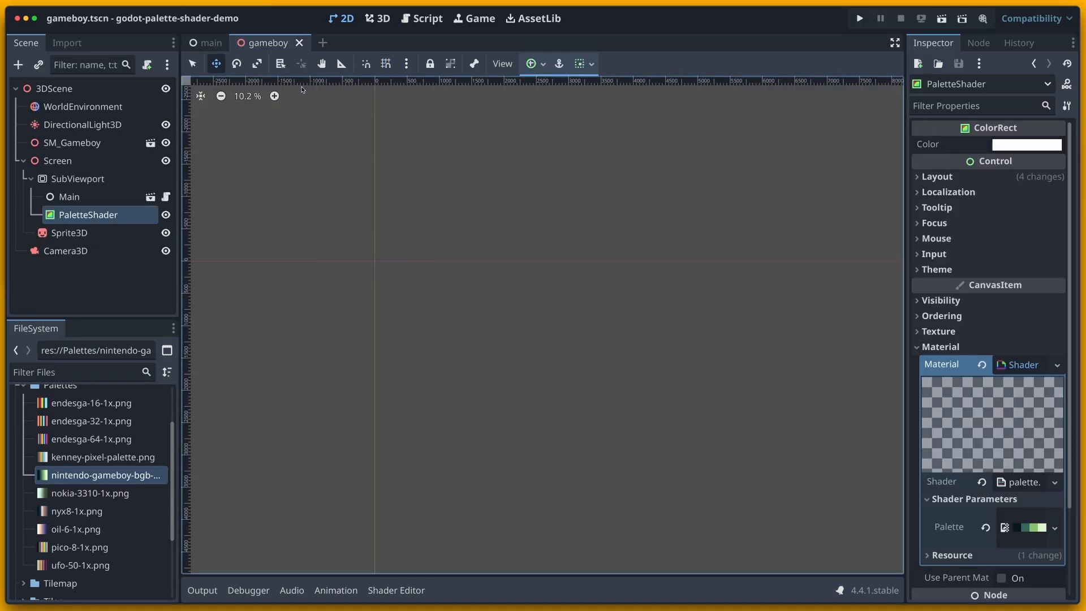
{"action": "left_click", "coordinate": [379, 19]}
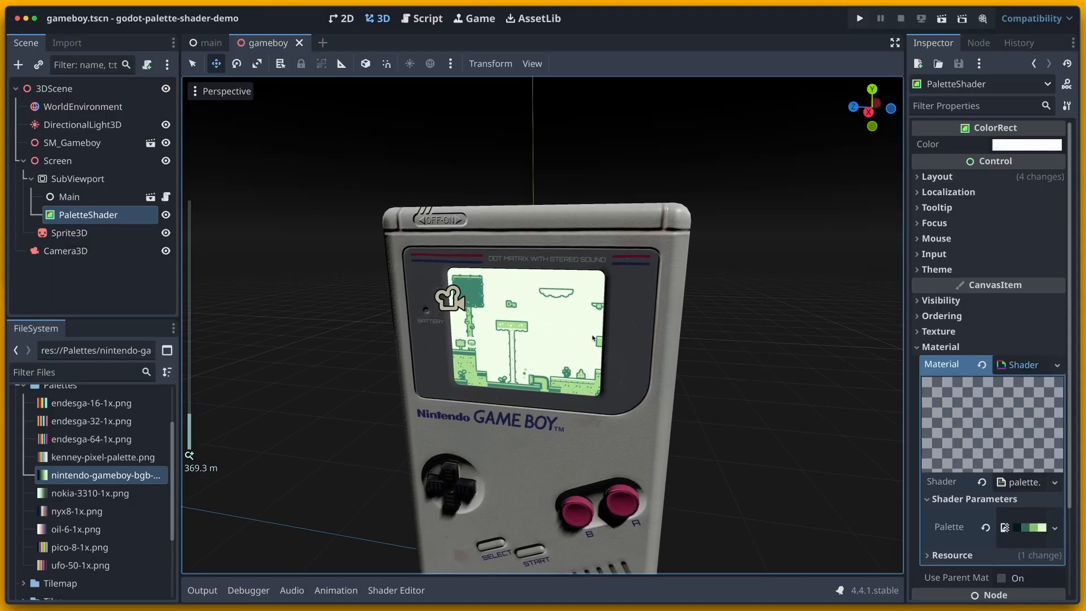
{"action": "scroll", "scroll_direction": "down", "scroll_amount": 3}
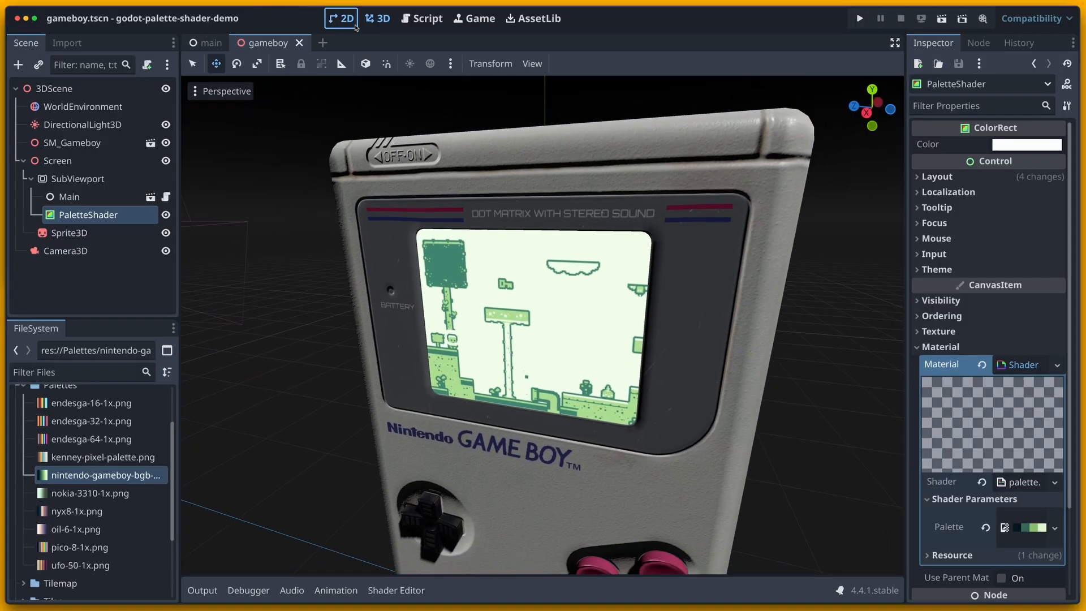
Open the main scene Palette Shader node's palette.gdshader in the shader editor.
{"action": "left_click", "coordinate": [339, 17]}
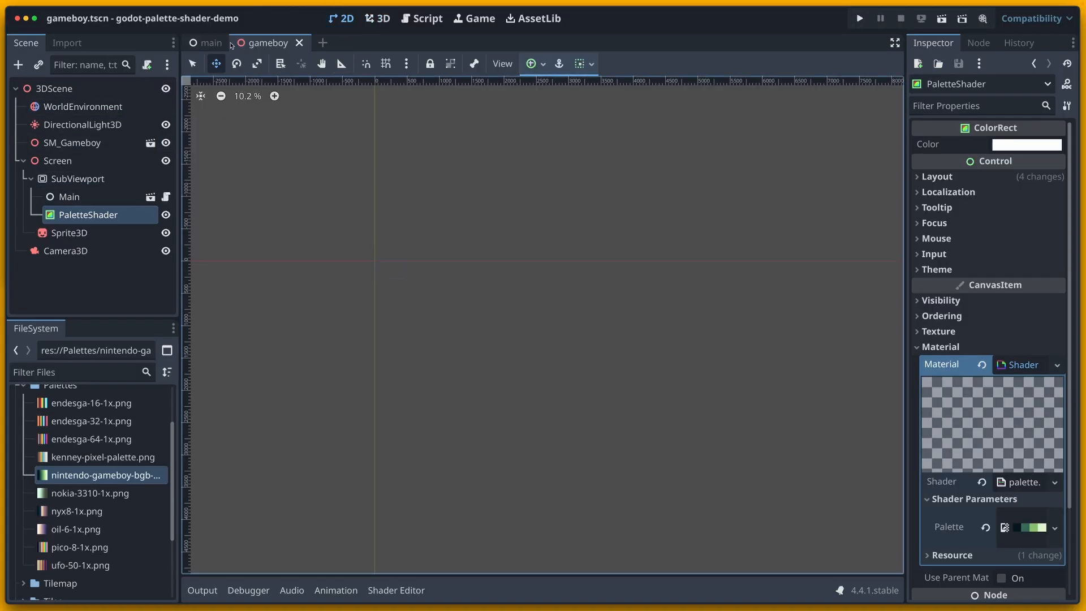
{"action": "left_click", "coordinate": [209, 43]}
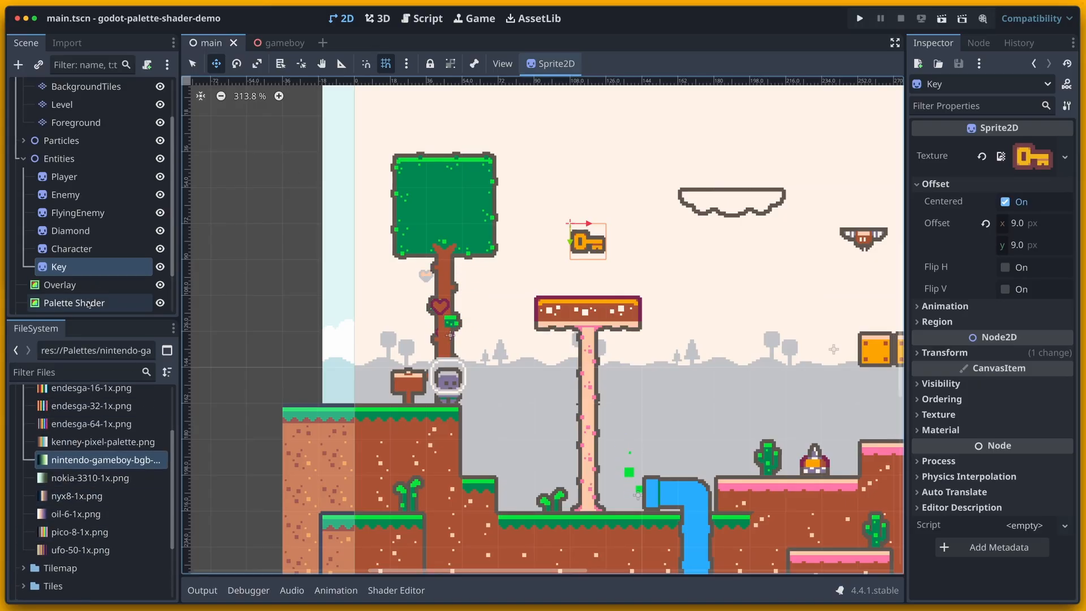
{"action": "left_click", "coordinate": [73, 303]}
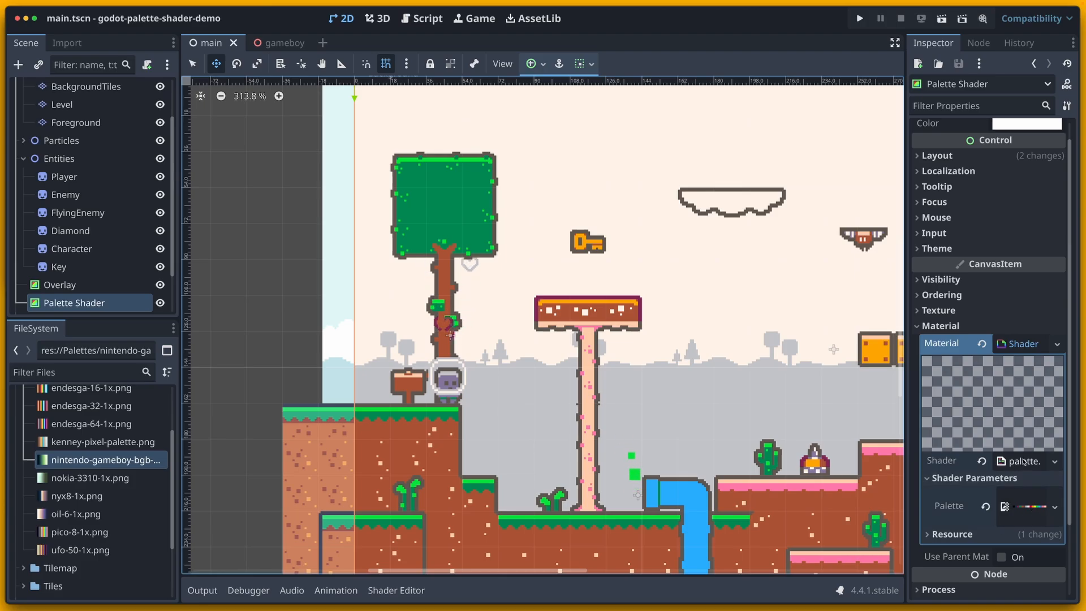
{"action": "left_click", "coordinate": [1022, 460]}
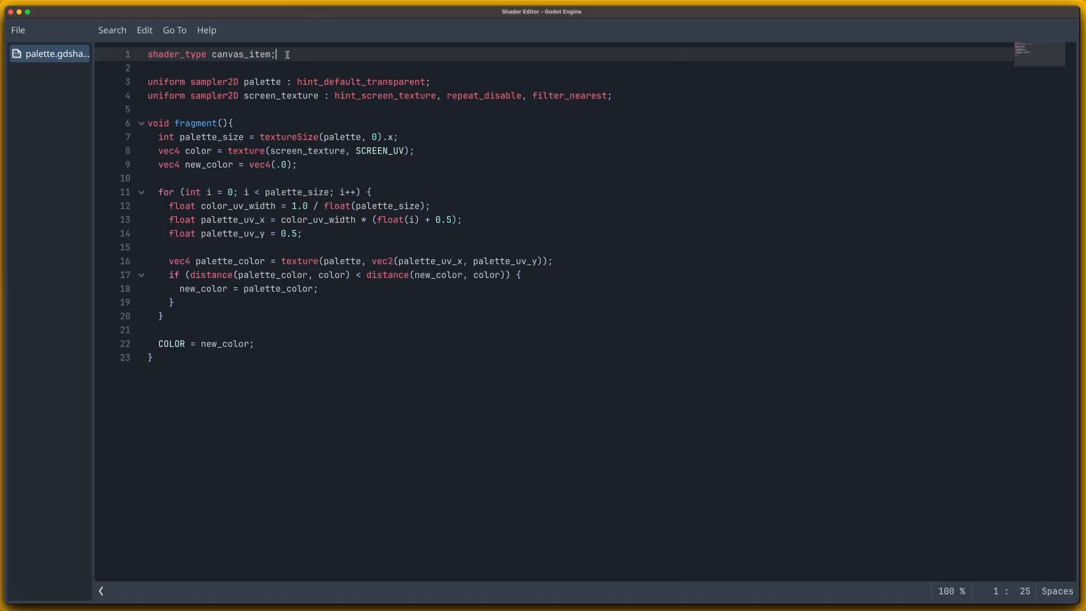
Highlight the sampler2D palette and screen_texture uniform declarations.
{"action": "left_click", "coordinate": [273, 82]}
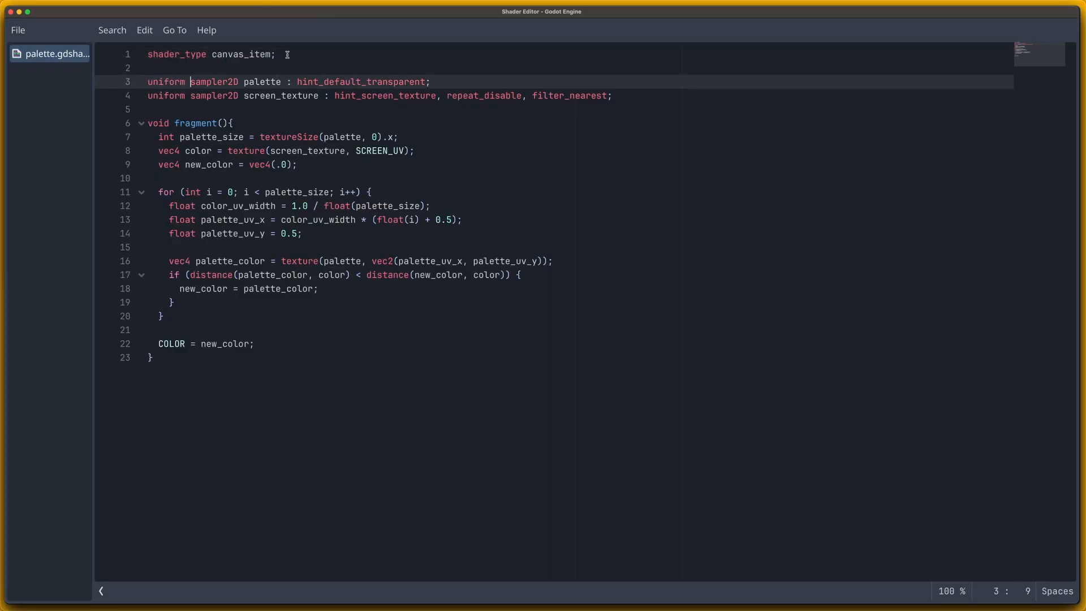
{"action": "double_click", "coordinate": [262, 81]}
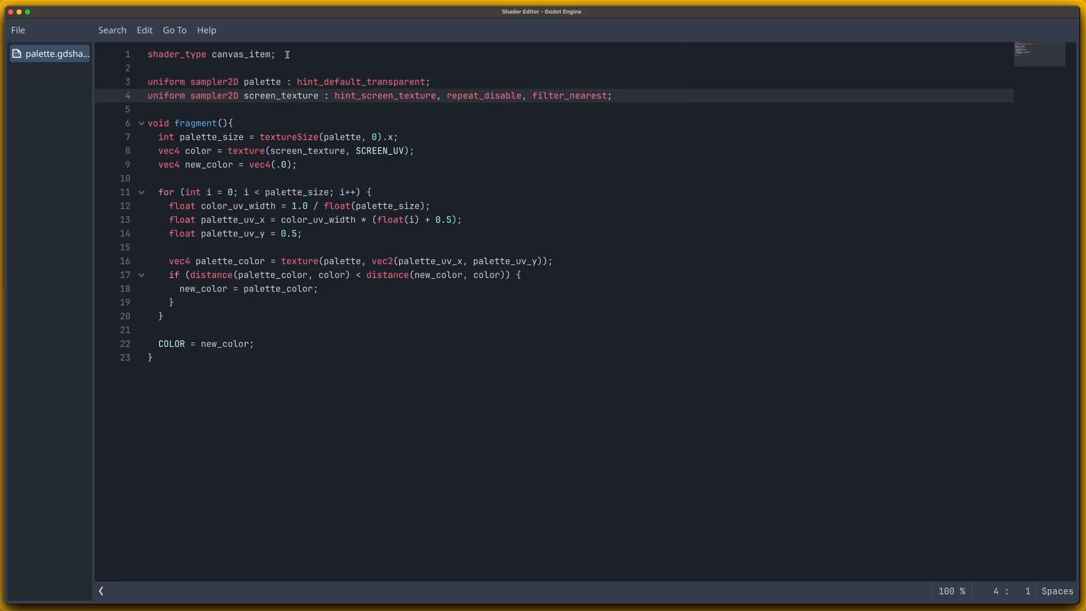
{"action": "left_click_drag", "start_coordinate": [147, 96], "coordinate": [318, 96]}
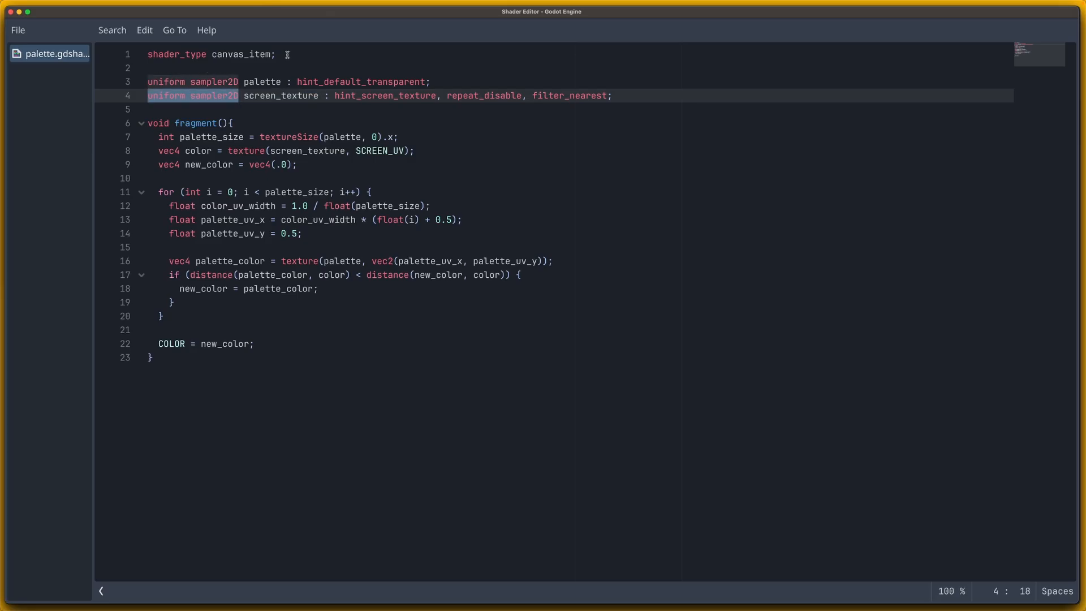
{"action": "double_click", "coordinate": [280, 96]}
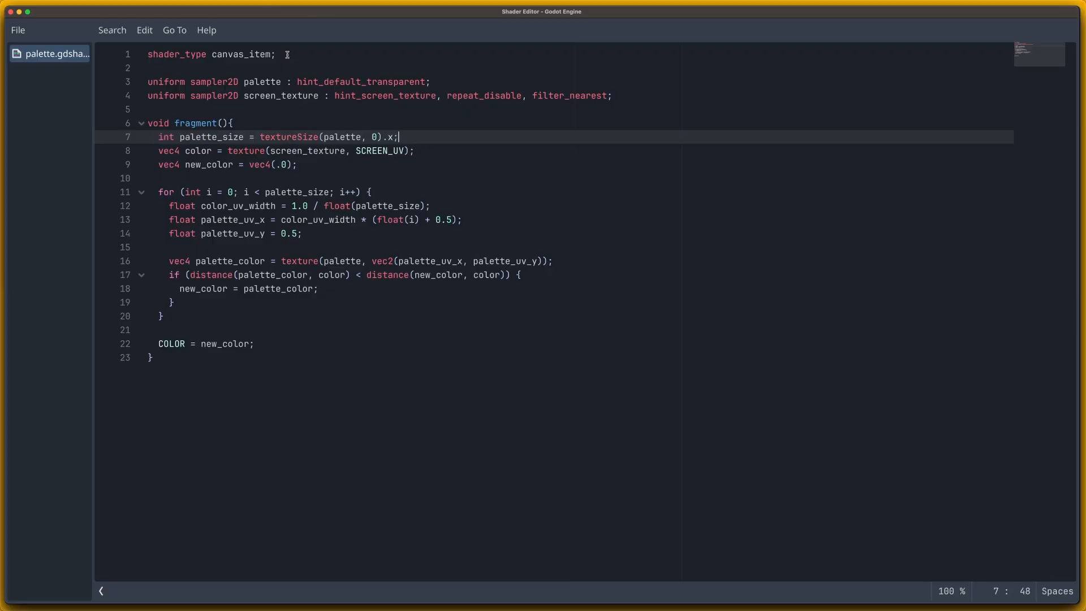
Append '// 16px' to line 7 and '// vec2(0,0)' to line 8.
{"action": "type", "text": "//"}
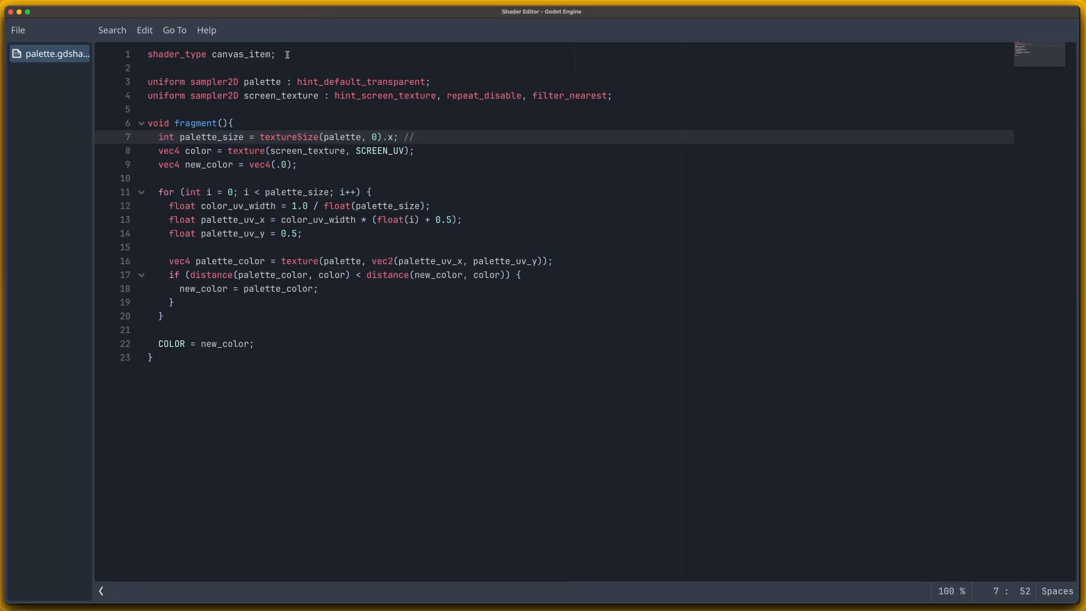
{"action": "type", "text": "16px"}
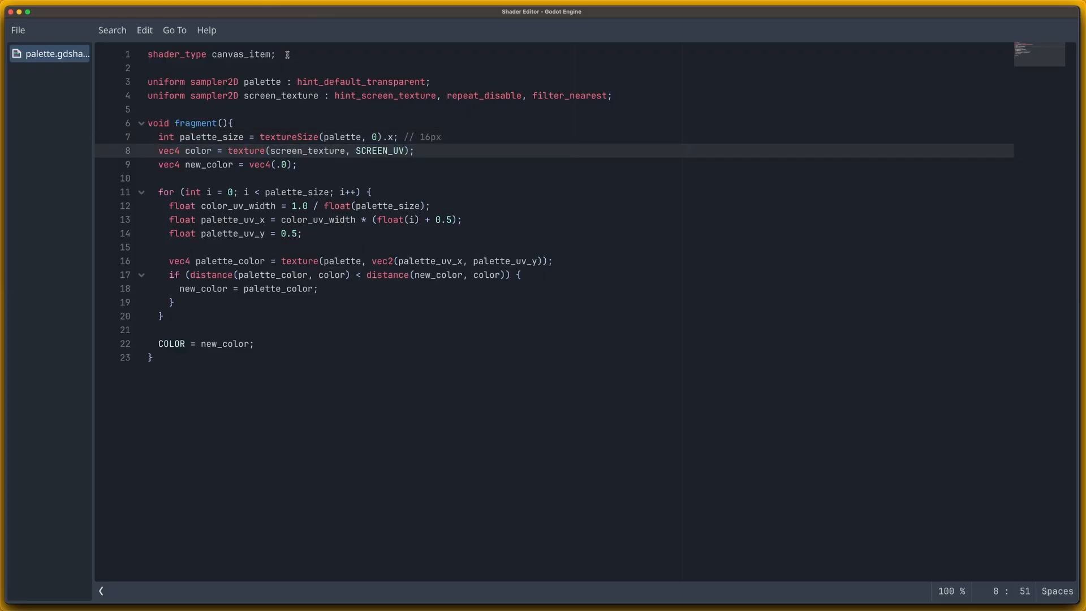
{"action": "double_click", "coordinate": [380, 151]}
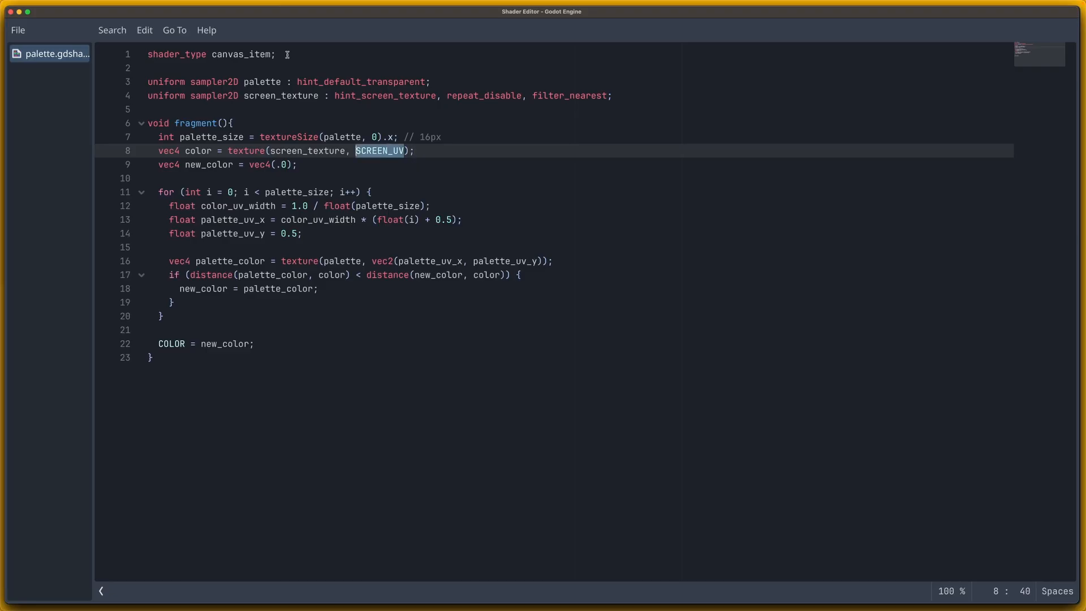
{"action": "type", "text": "//"}
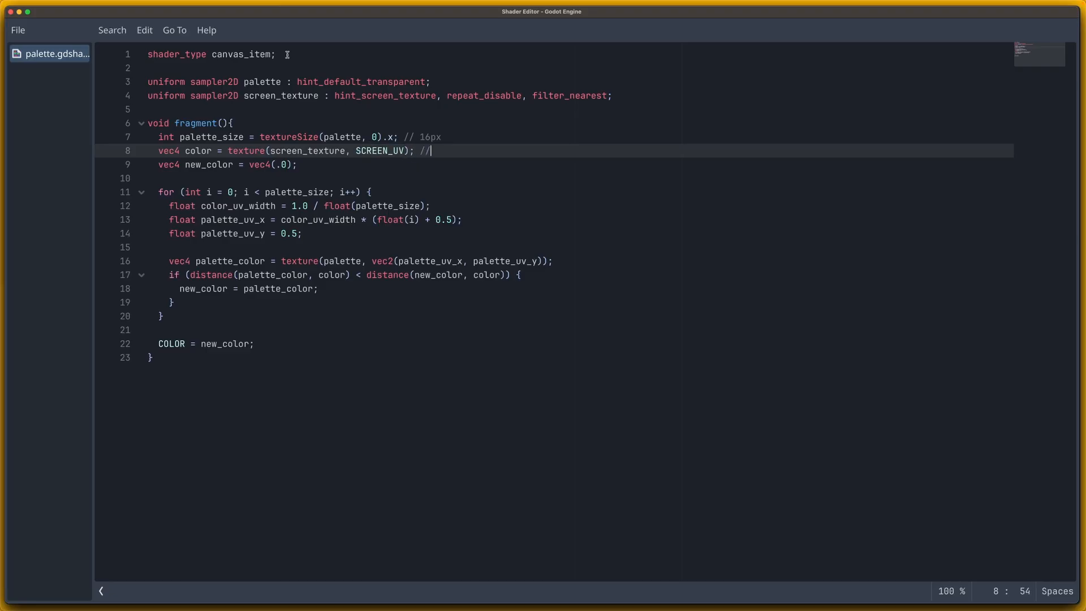
{"action": "type", "text": "0,0)"}
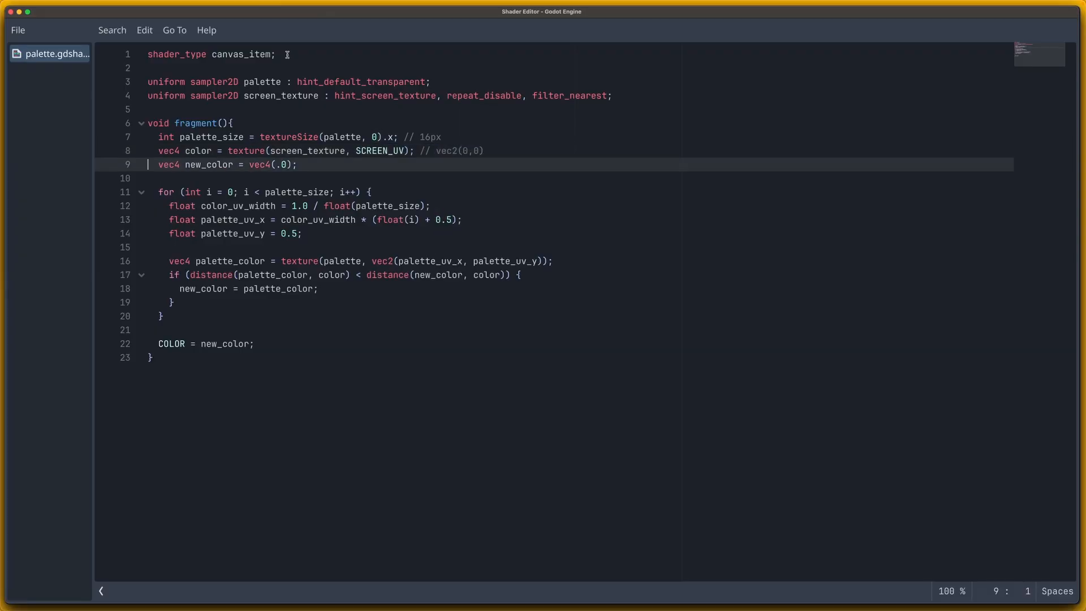
{"action": "left_click", "coordinate": [430, 150]}
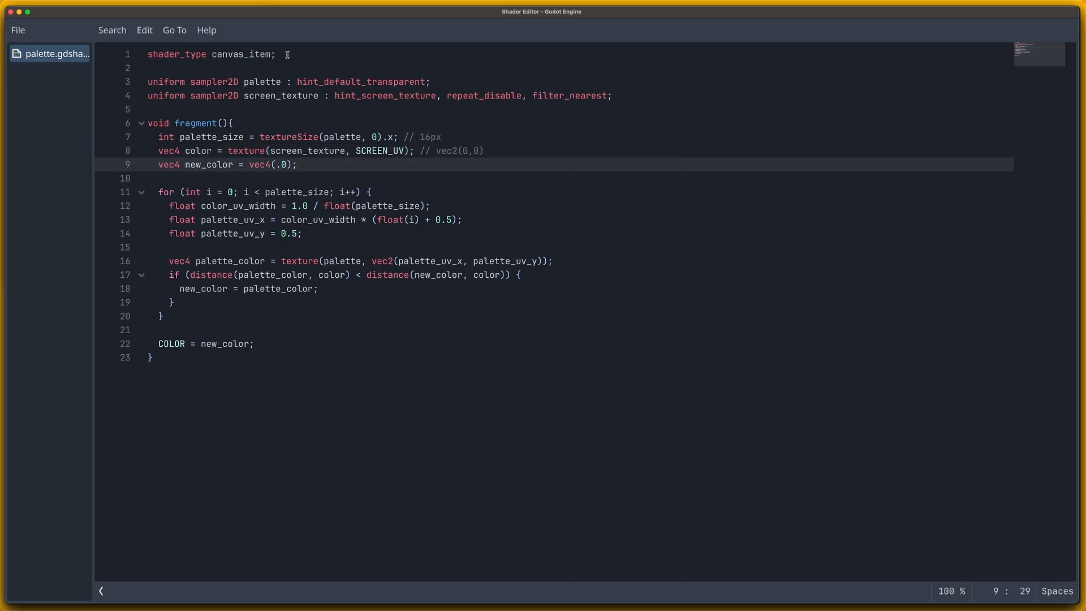
{"action": "double_click", "coordinate": [210, 165]}
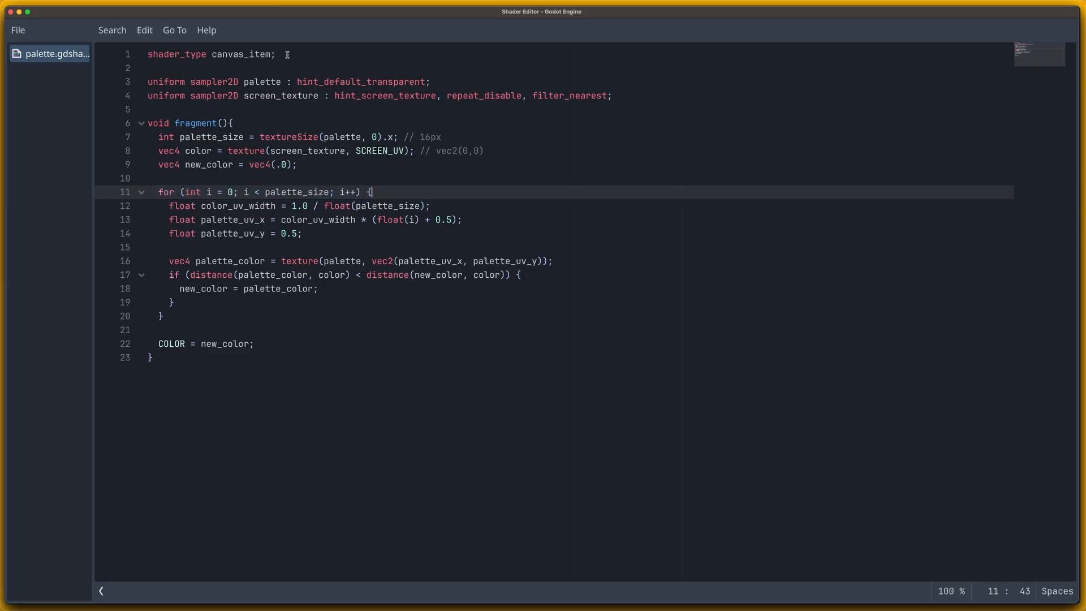
{"action": "left_click", "coordinate": [192, 206]}
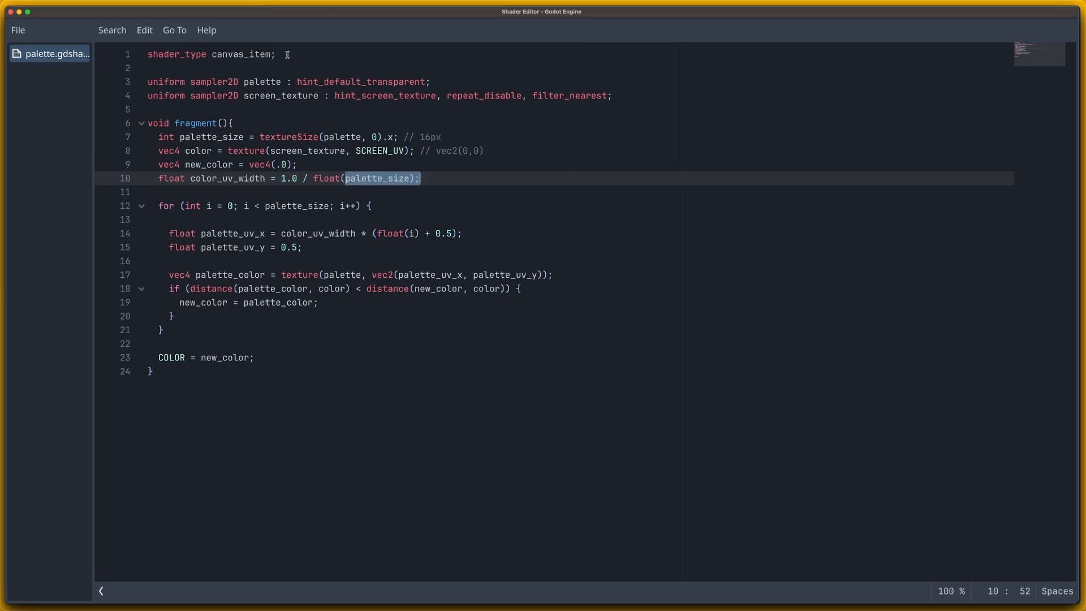
{"action": "type", "text": "1/16"}
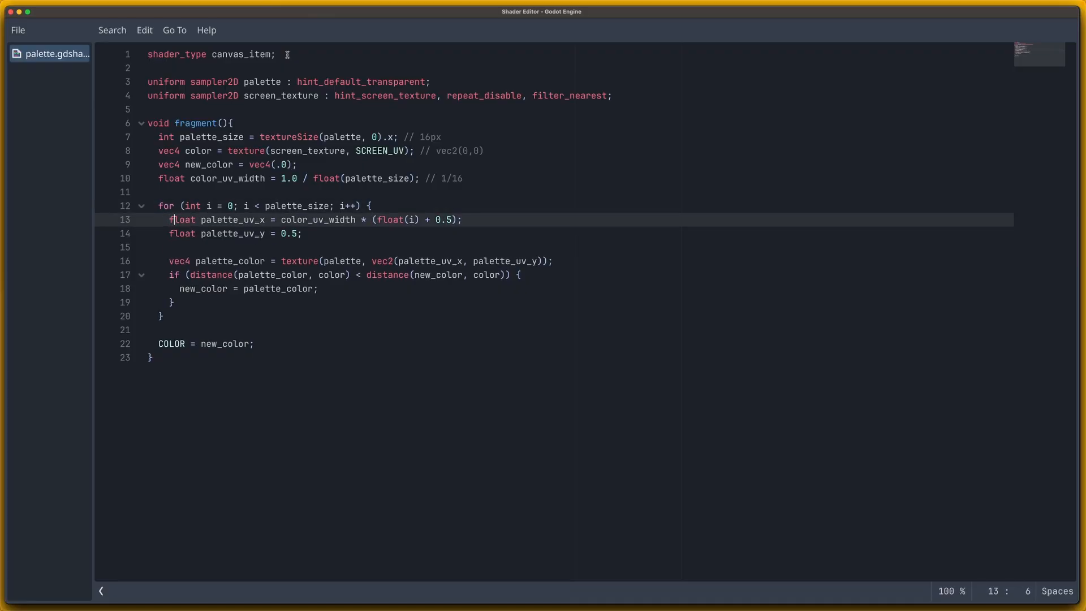
{"action": "left_click", "coordinate": [273, 219]}
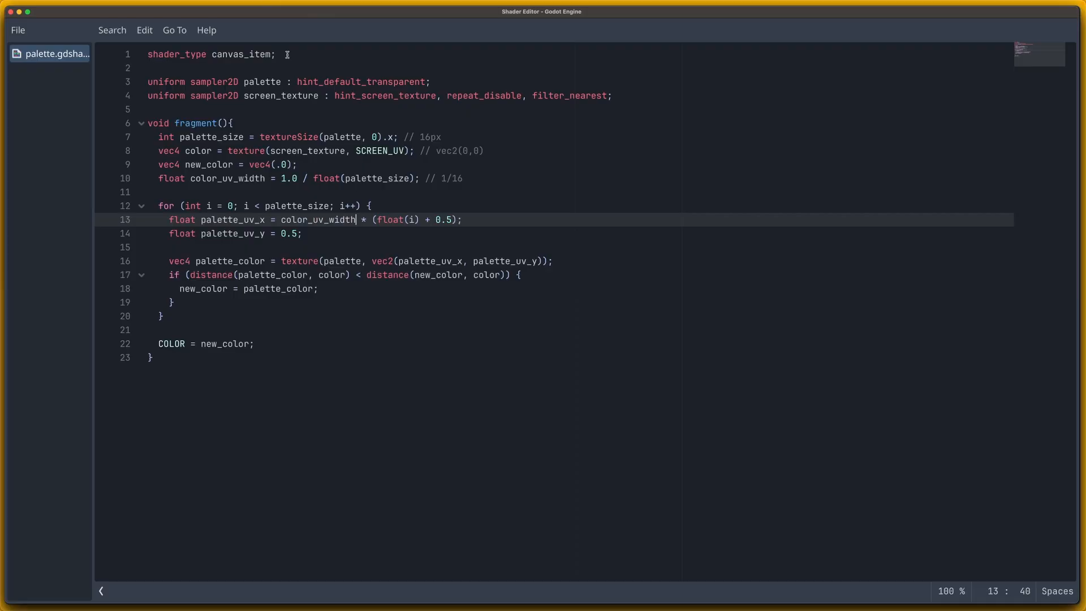
{"action": "double_click", "coordinate": [316, 219]}
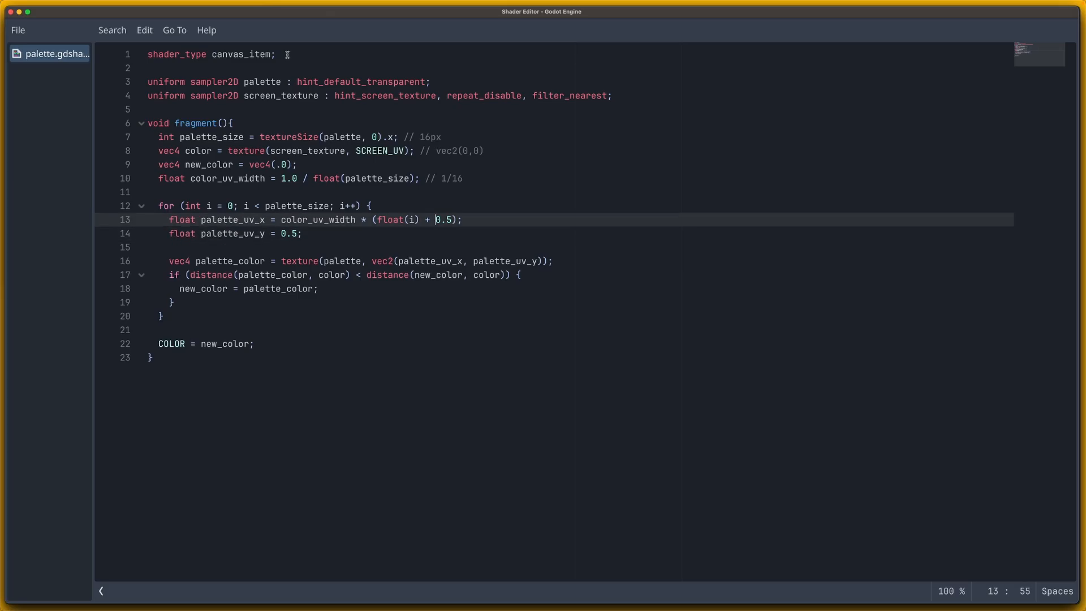
{"action": "double_click", "coordinate": [444, 220]}
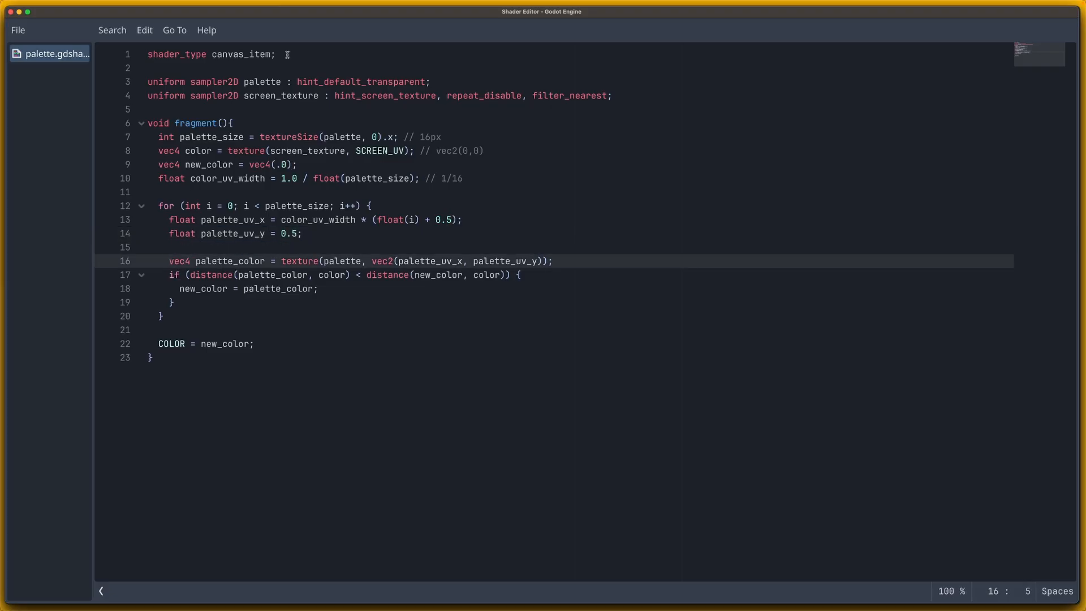
{"action": "left_click", "coordinate": [267, 261]}
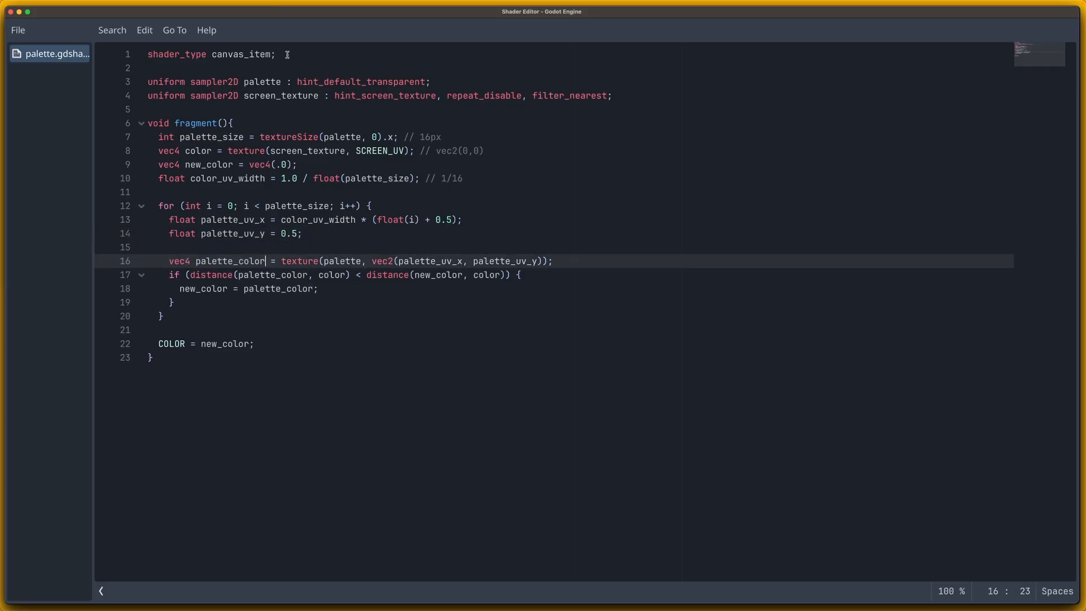
{"action": "double_click", "coordinate": [343, 261]}
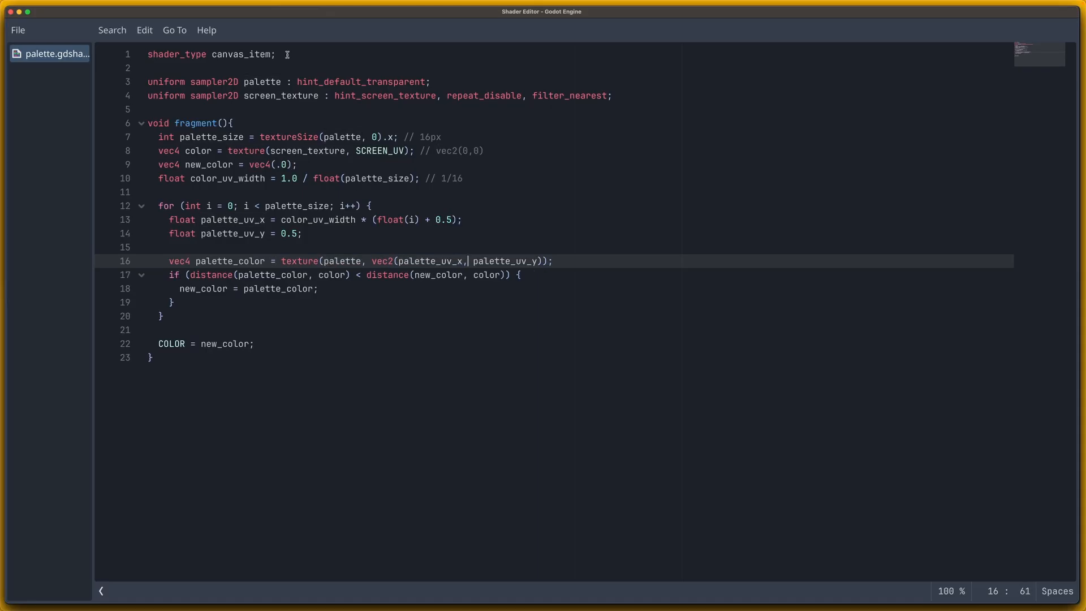
{"action": "double_click", "coordinate": [430, 261]}
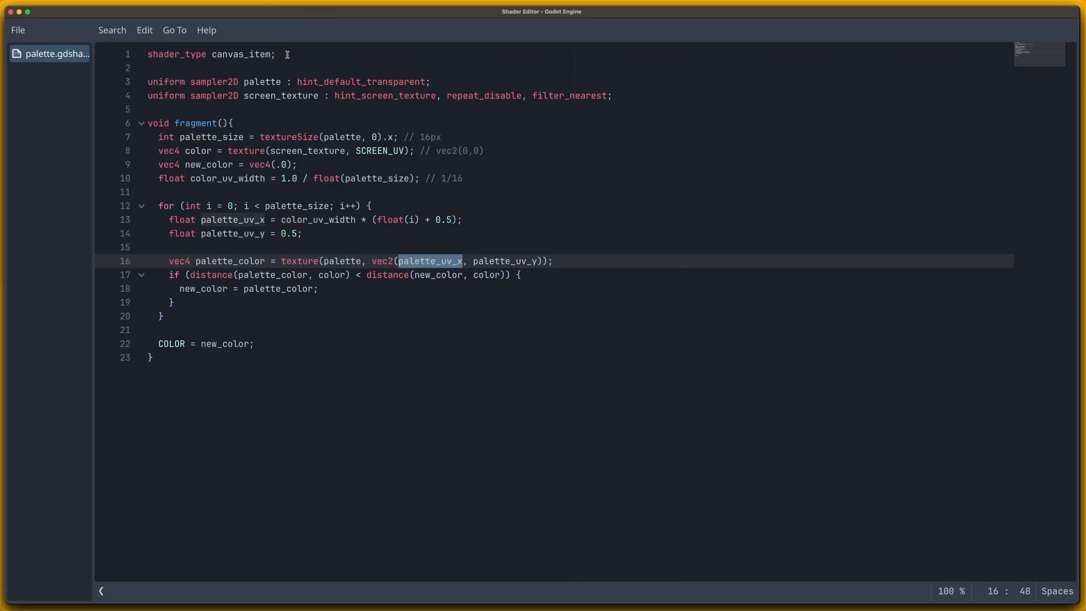
{"action": "left_click", "coordinate": [474, 261]}
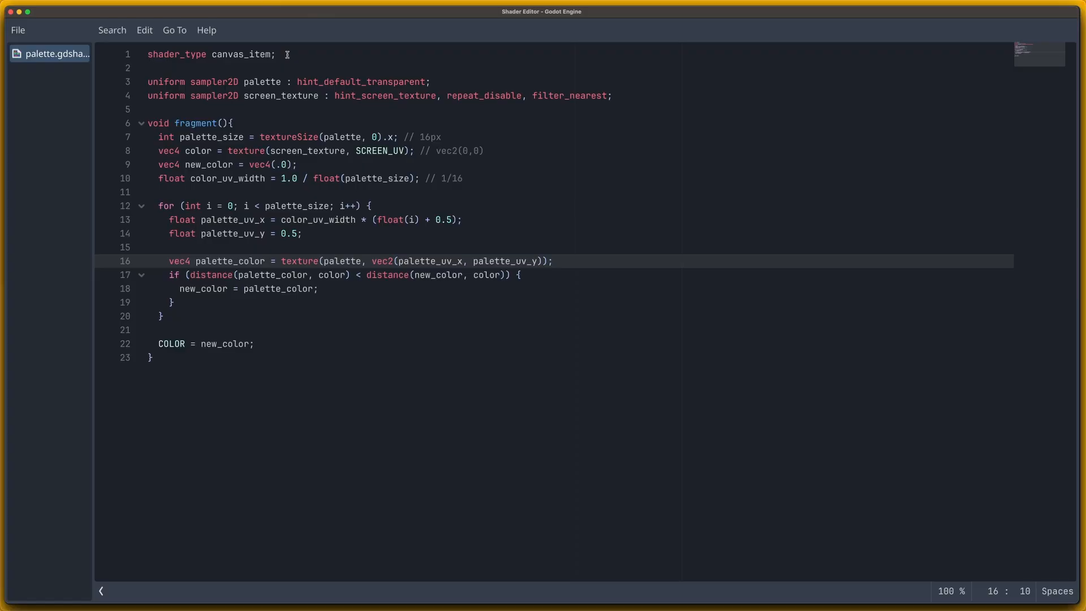
{"action": "left_click", "coordinate": [191, 274]}
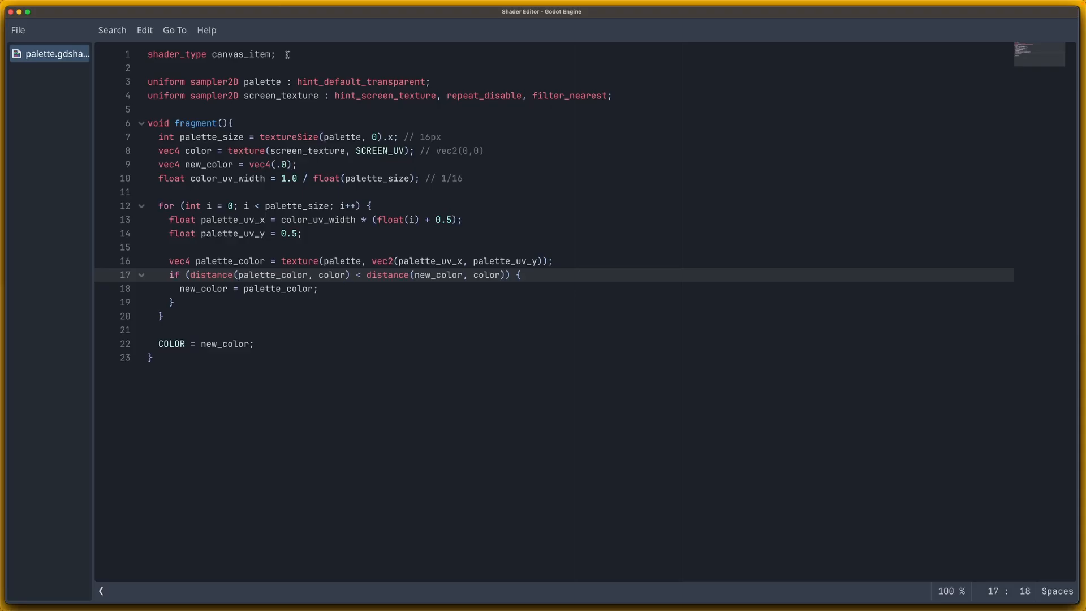
{"action": "left_click", "coordinate": [317, 274]}
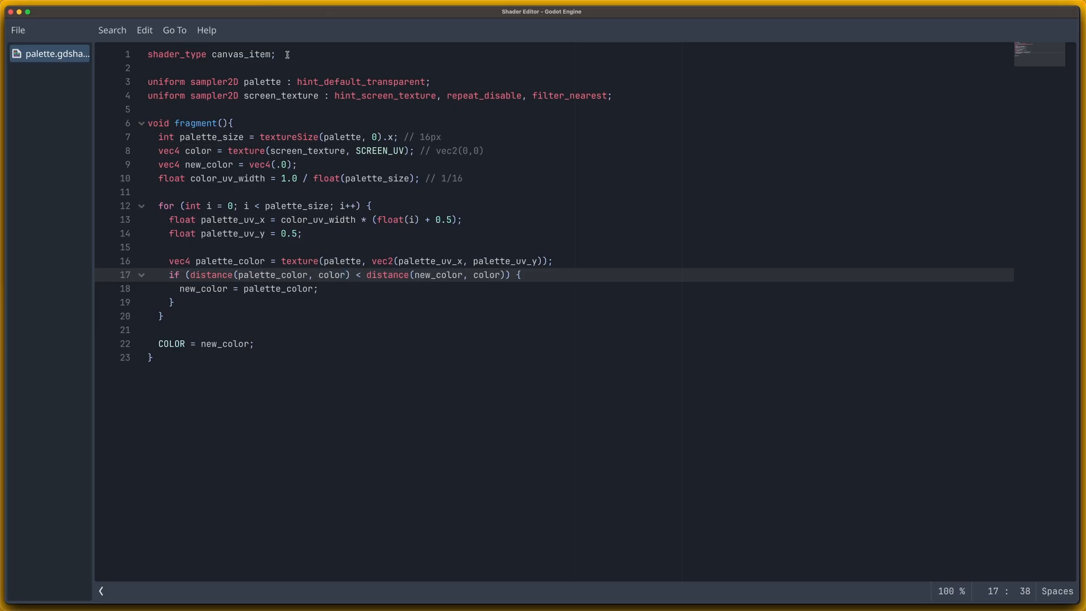
{"action": "left_click", "coordinate": [350, 275]}
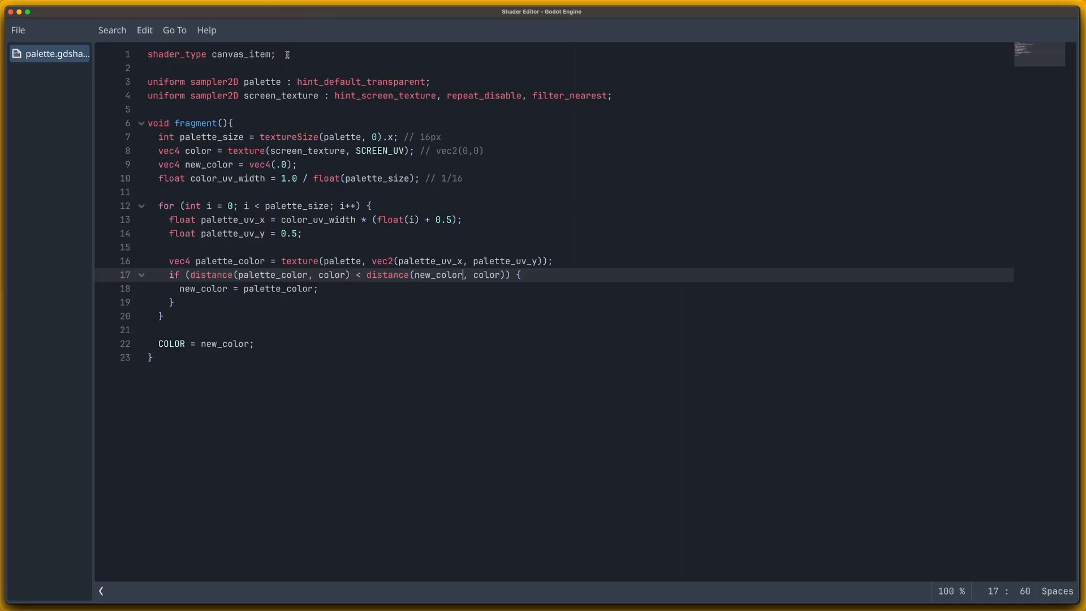
{"action": "double_click", "coordinate": [438, 275]}
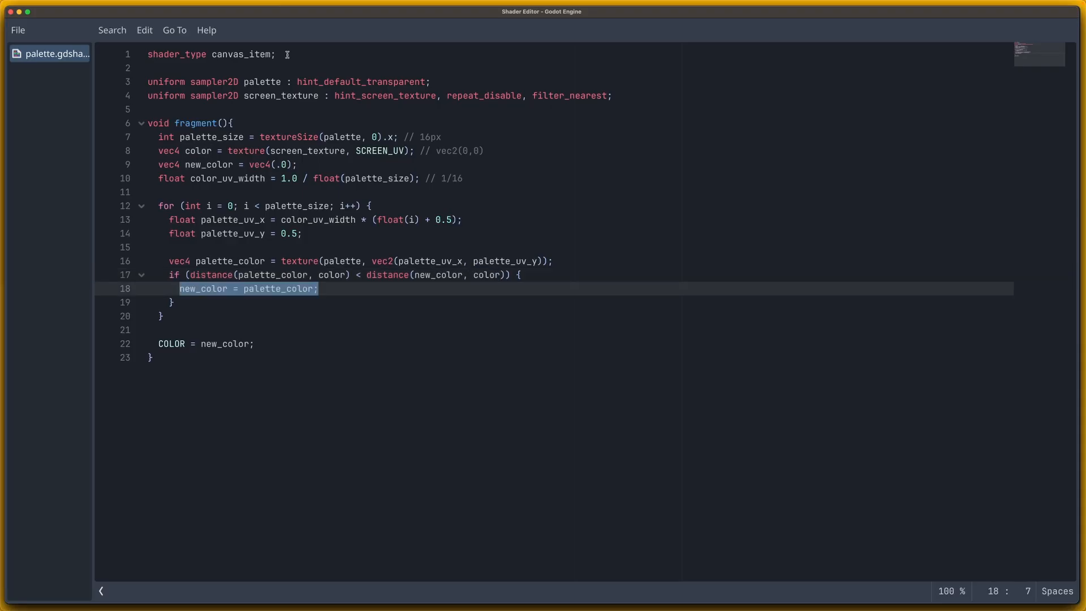
{"action": "double_click", "coordinate": [276, 288]}
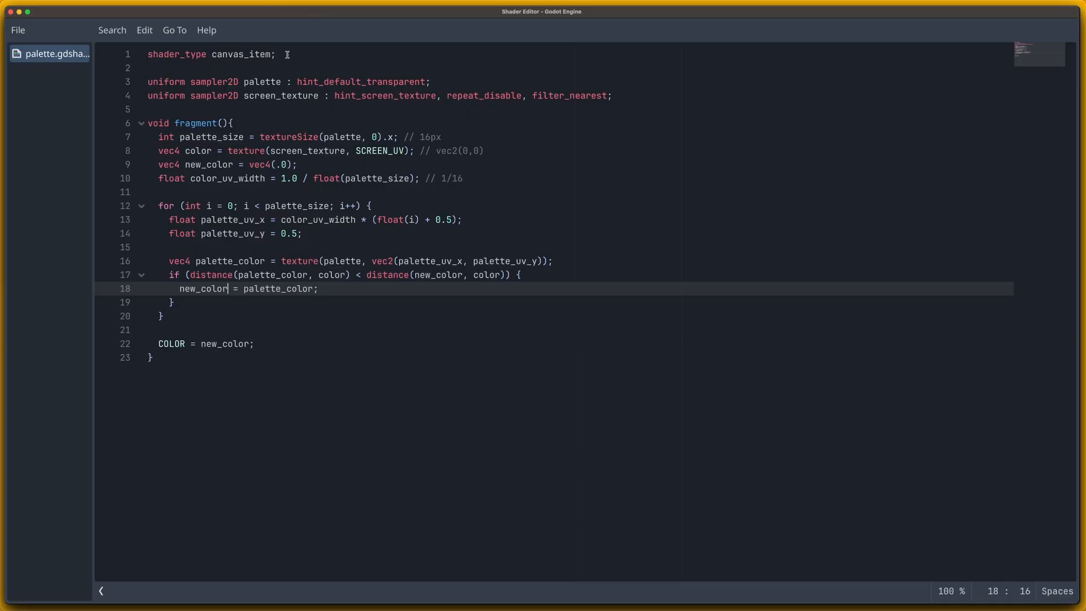
{"action": "left_click", "coordinate": [226, 344]}
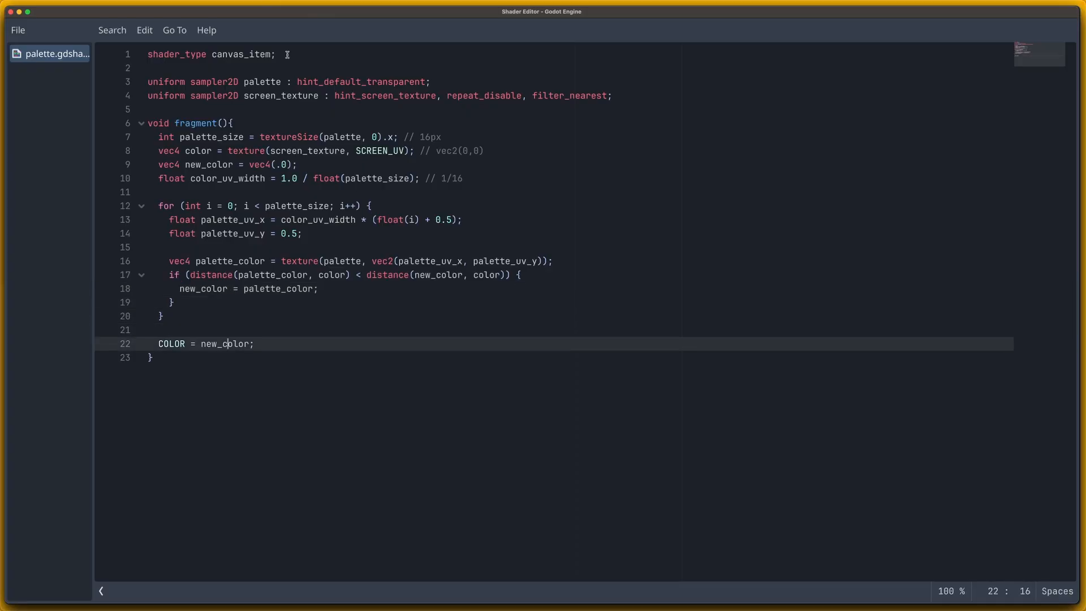
{"action": "double_click", "coordinate": [172, 344]}
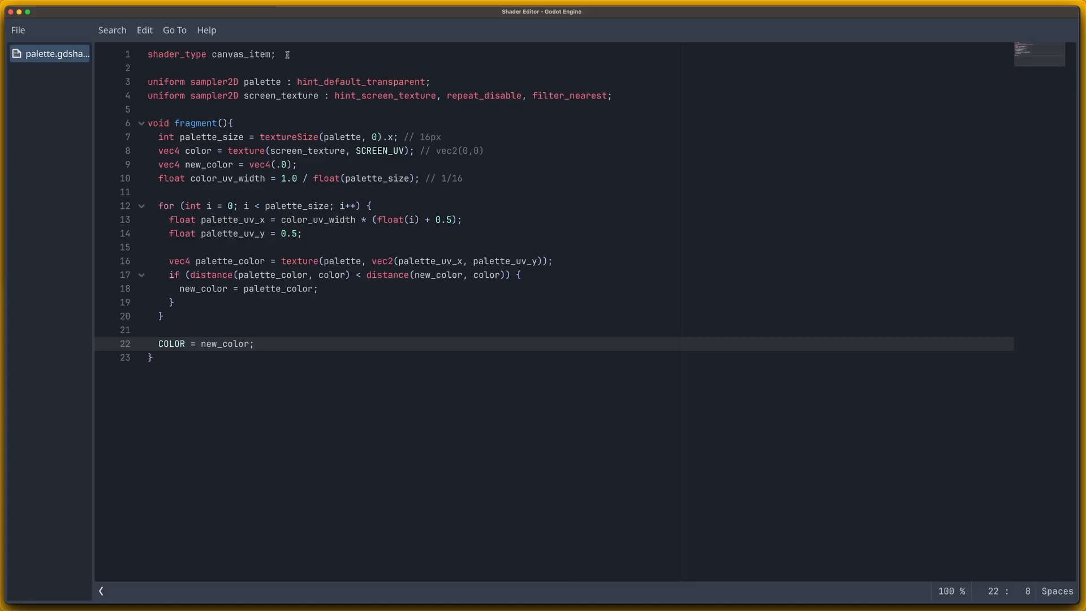
{"action": "double_click", "coordinate": [224, 344]}
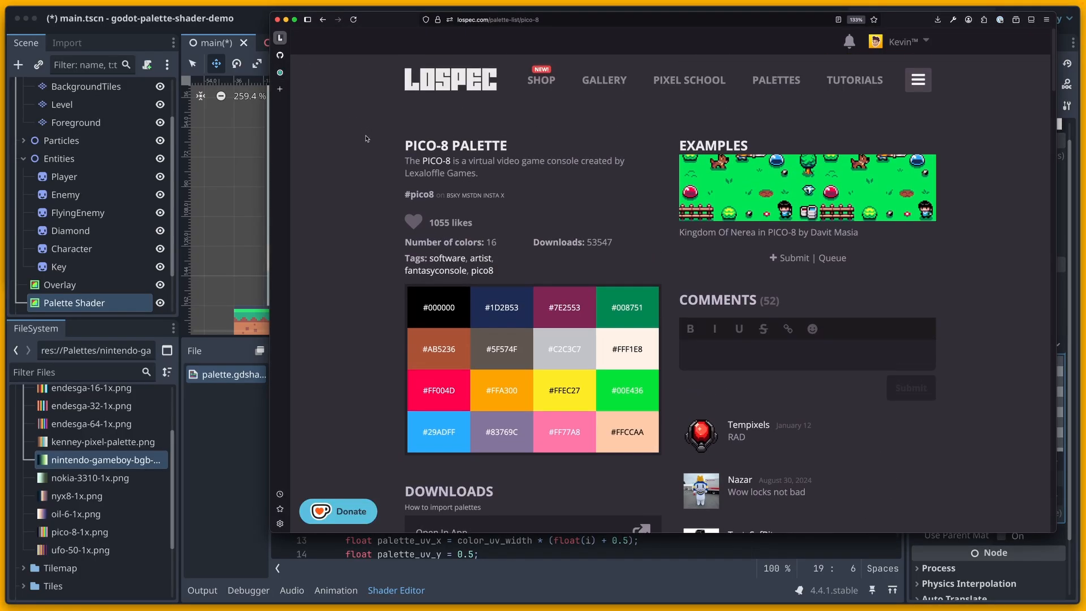
{"action": "mouse_move", "coordinate": [770, 80]}
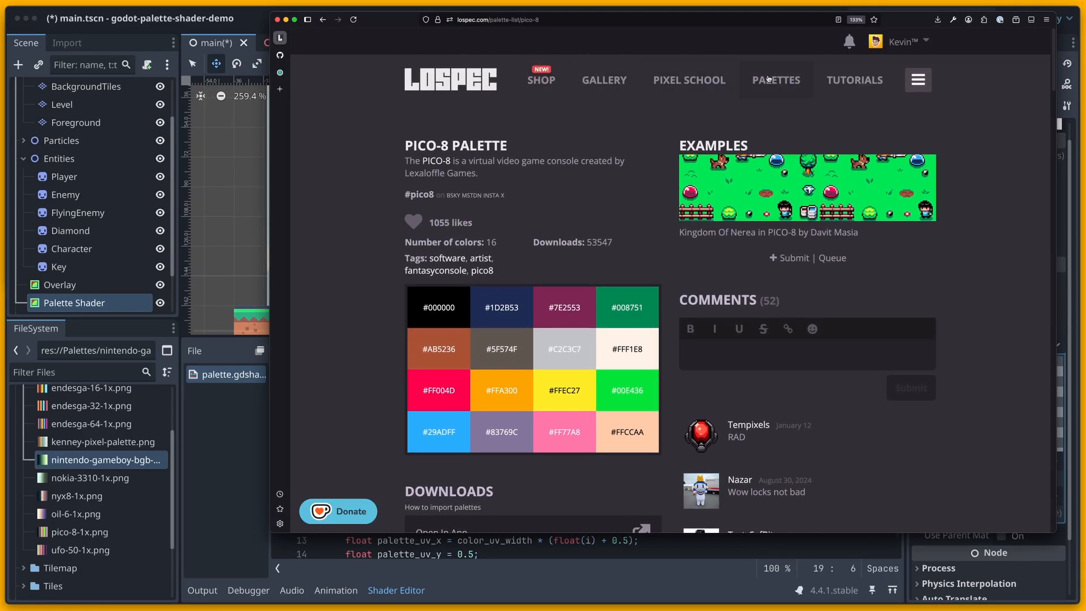
Filter Lospec palettes to max 16 colours, open Sweetie 16, and download its 1x PNG.
{"action": "left_click", "coordinate": [776, 80]}
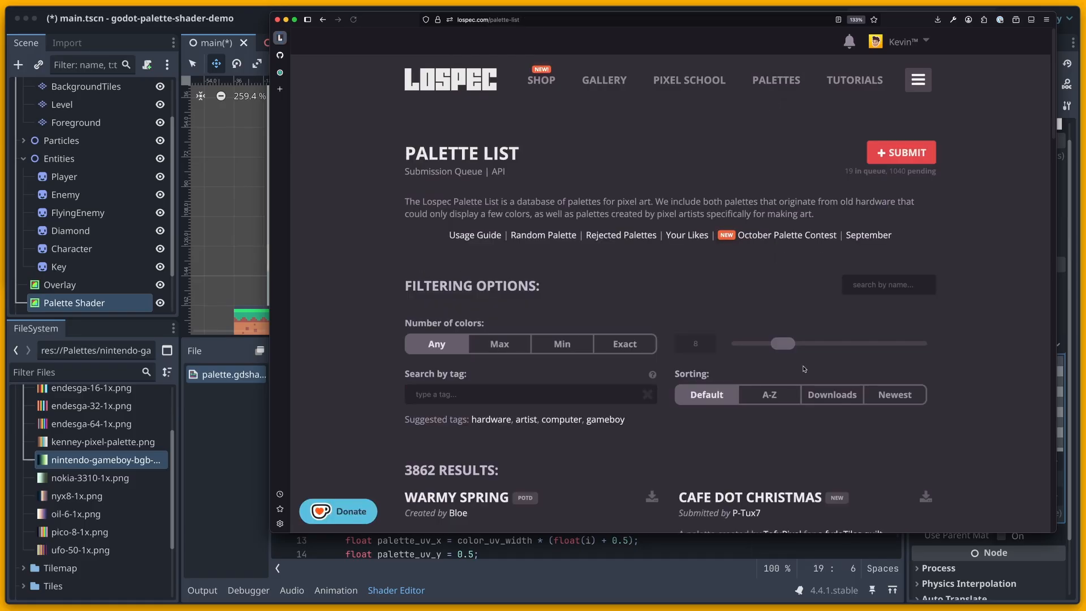
{"action": "left_click", "coordinate": [498, 344]}
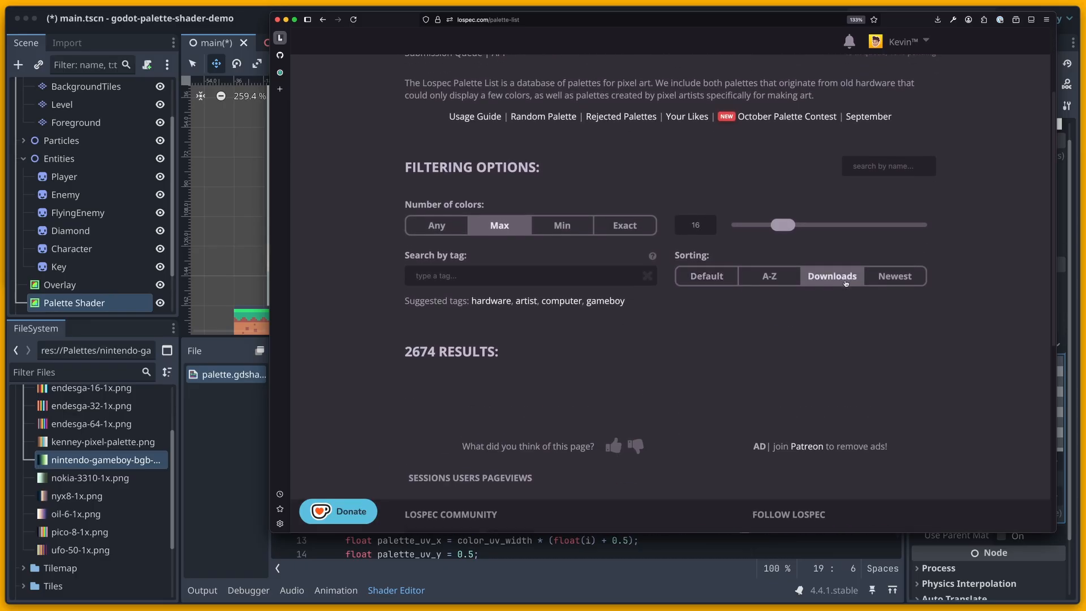
{"action": "scroll", "scroll_direction": "down", "scroll_amount": 3}
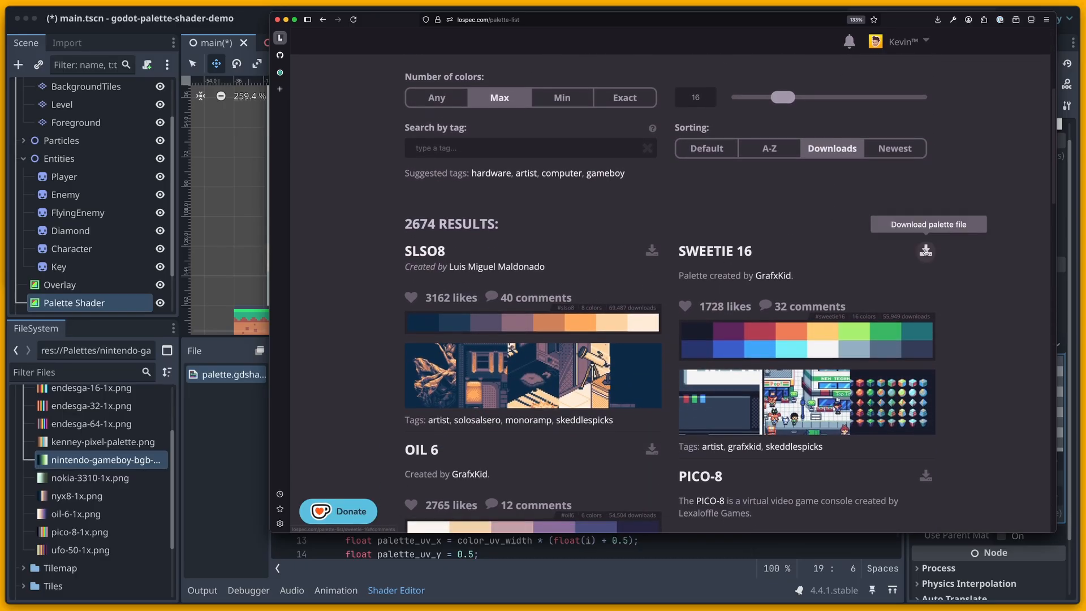
{"action": "left_click", "coordinate": [714, 251]}
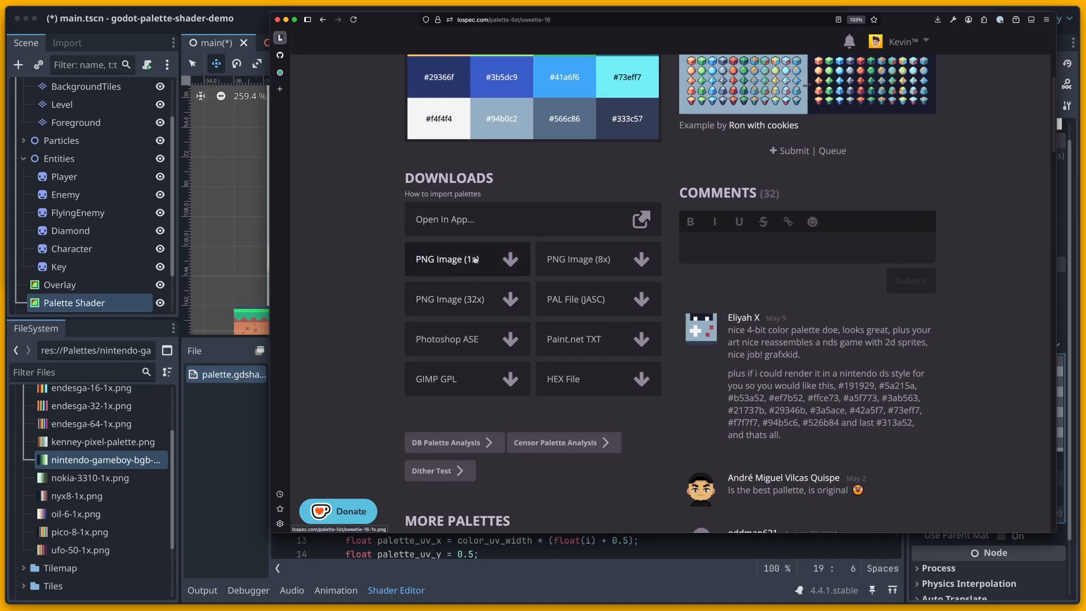
{"action": "left_click", "coordinate": [467, 259]}
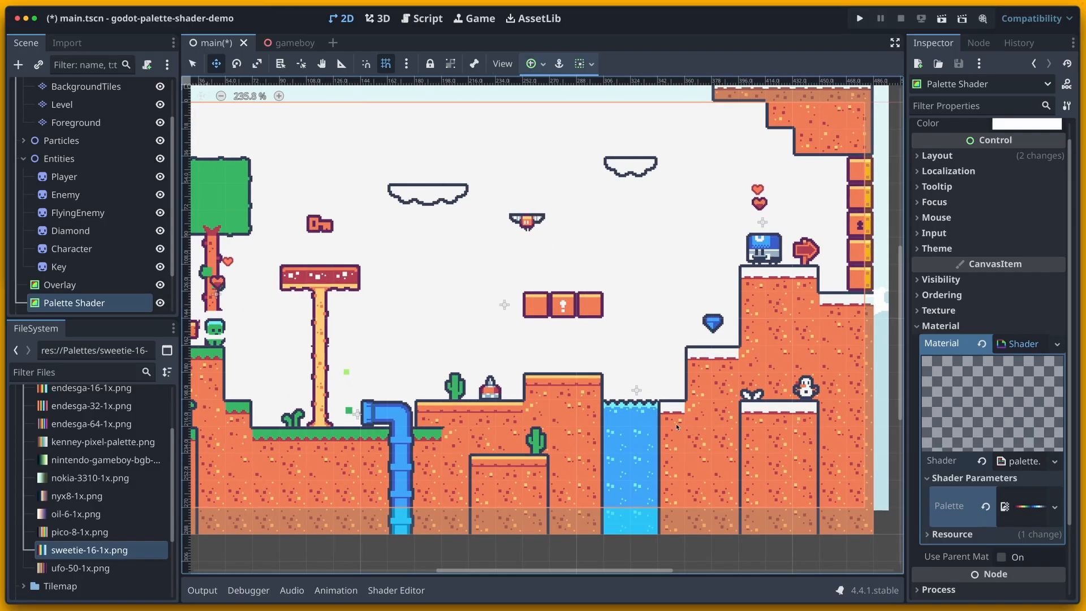
Run the level with the Sweetie 16 palette applied to the Palette Shader.
{"action": "left_click", "coordinate": [858, 18]}
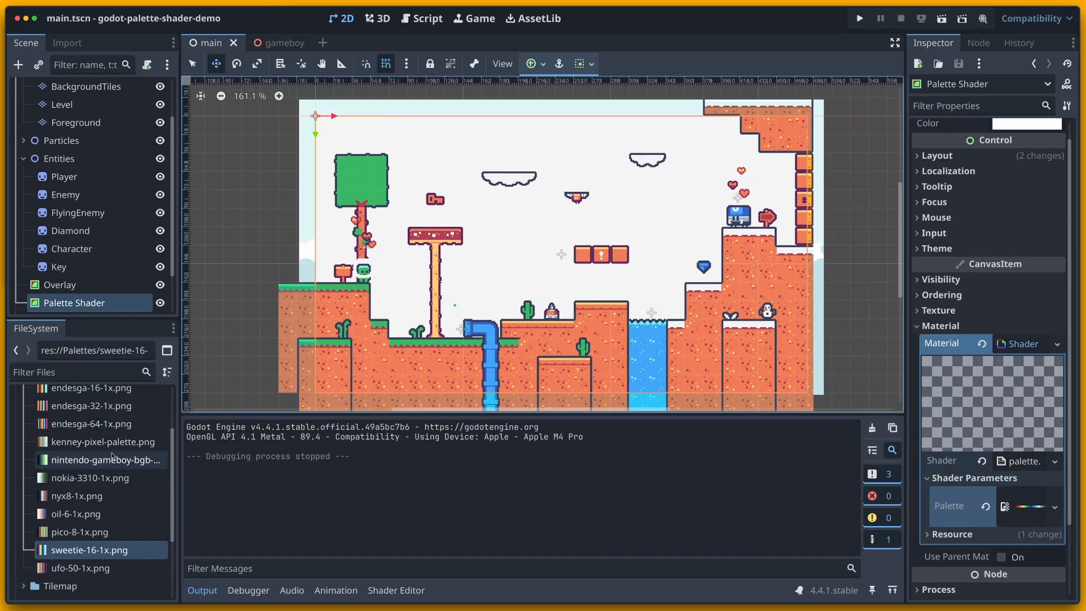
Assign kenney-pixel-palette.png to the Palette Shader and run the level to check the colours.
{"action": "left_click", "coordinate": [95, 442]}
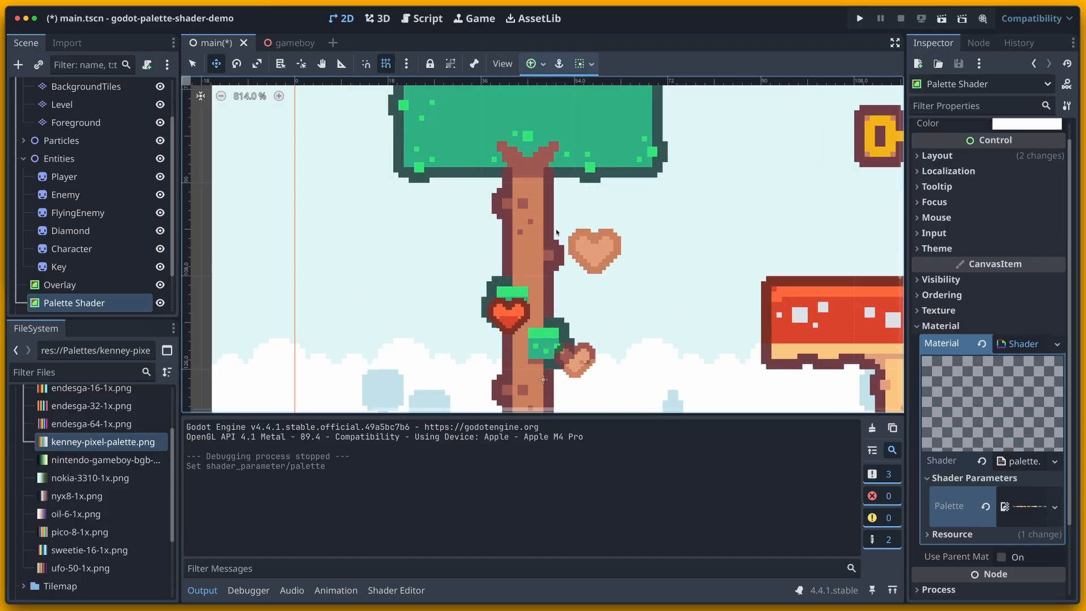
{"action": "left_click", "coordinate": [859, 18]}
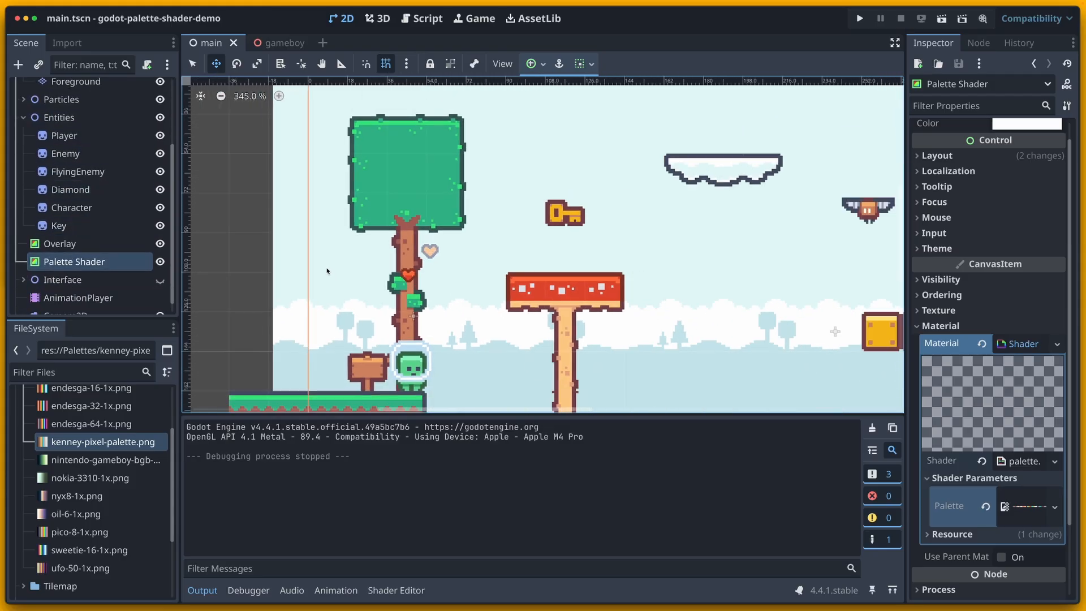
Start a debug run to play the level with the Kenney palette.
{"action": "scroll", "scroll_direction": "down", "scroll_amount": 3}
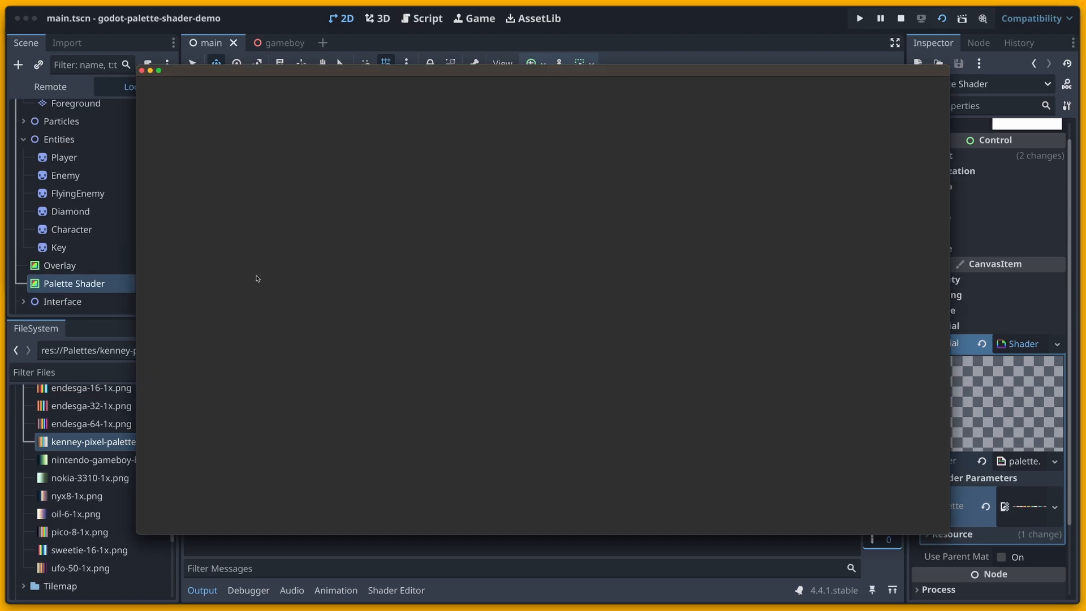
{"action": "left_click", "coordinate": [859, 17]}
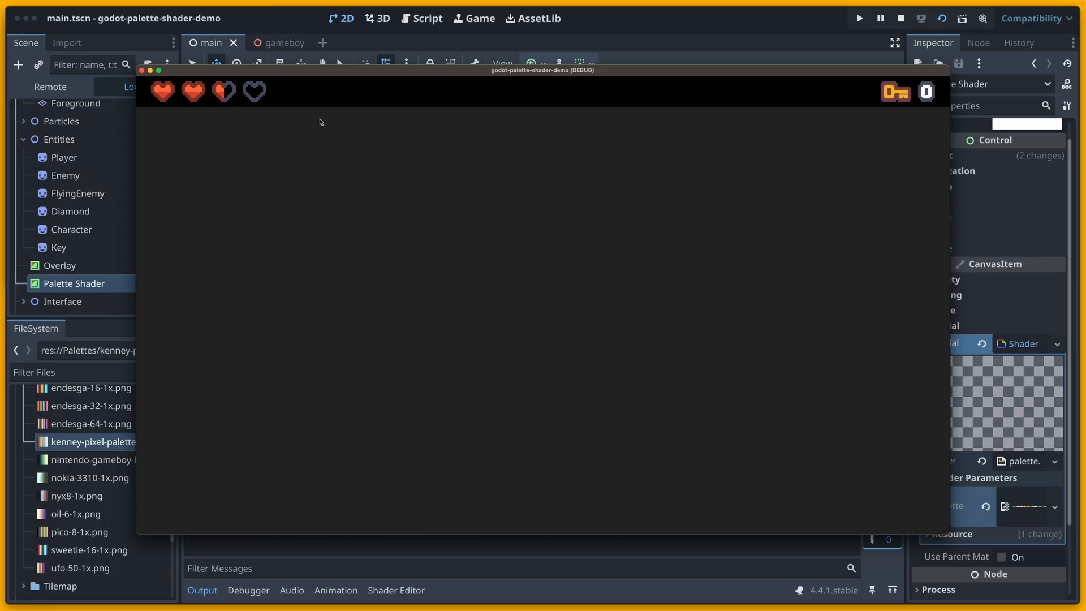
{"action": "mouse_move", "coordinate": [849, 126]}
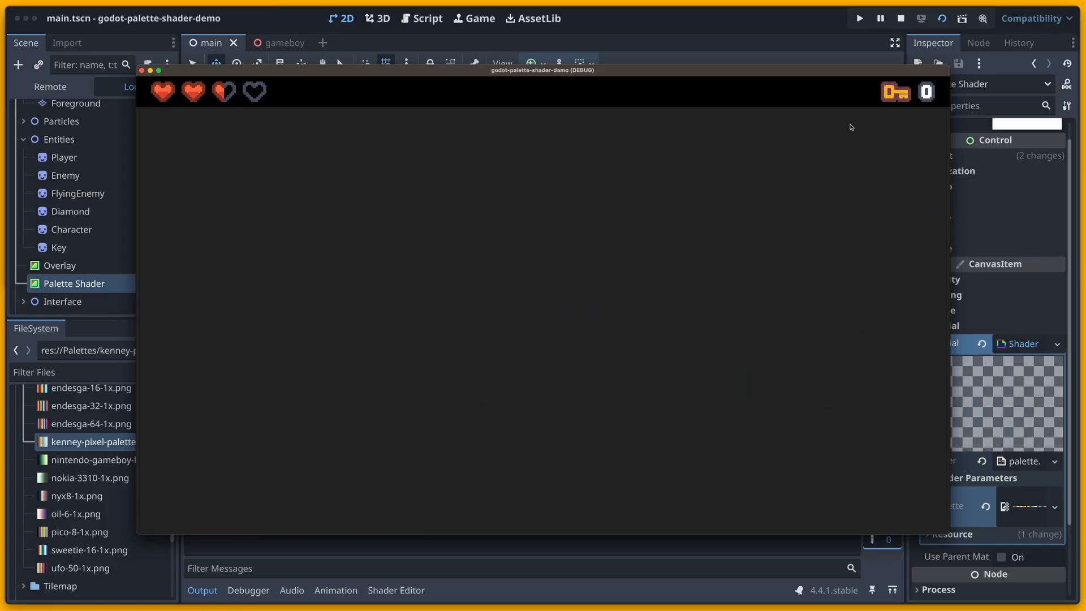